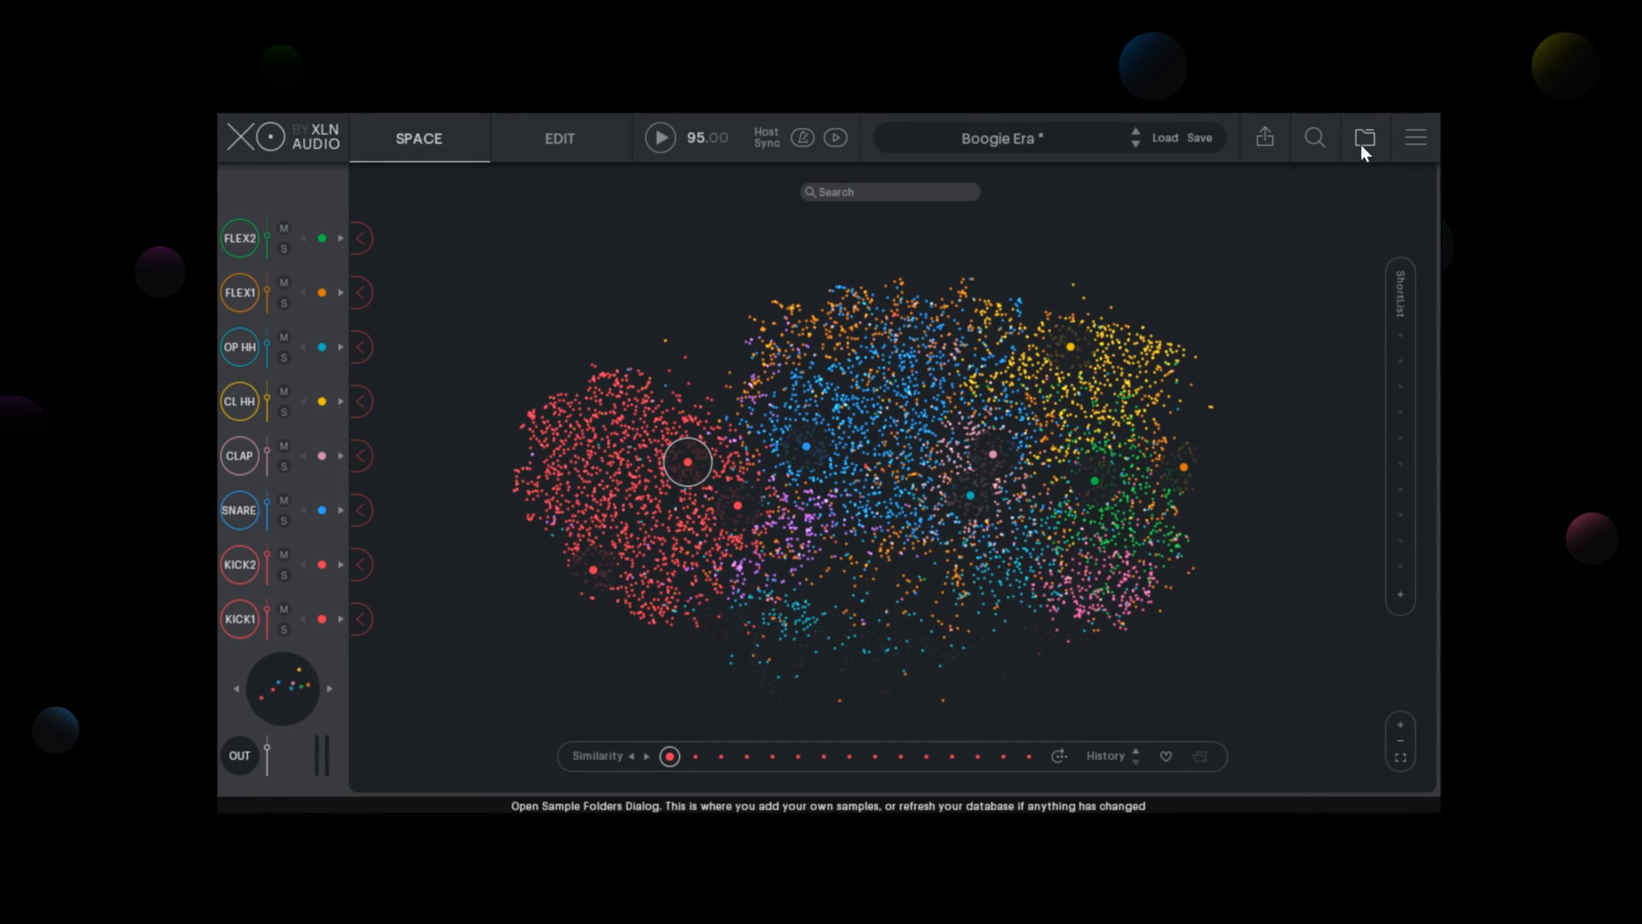
# Add the Music/Samples/Splice folder to XO's sample folders and run Scan & Refresh.
pyautogui.click(1365, 137)
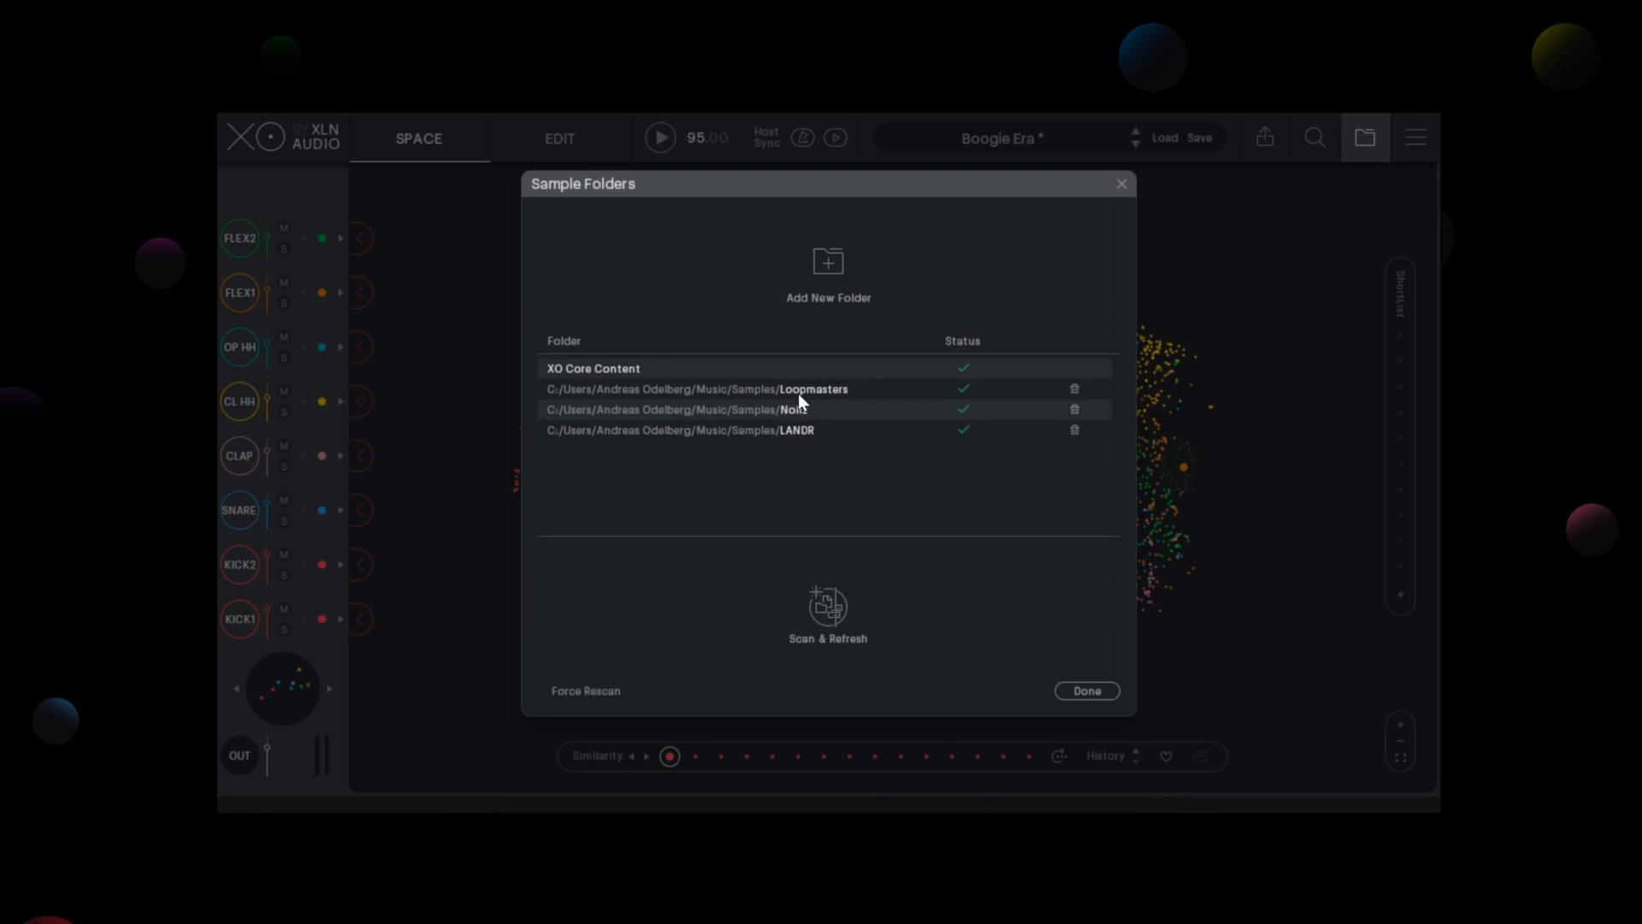
pyautogui.click(828, 262)
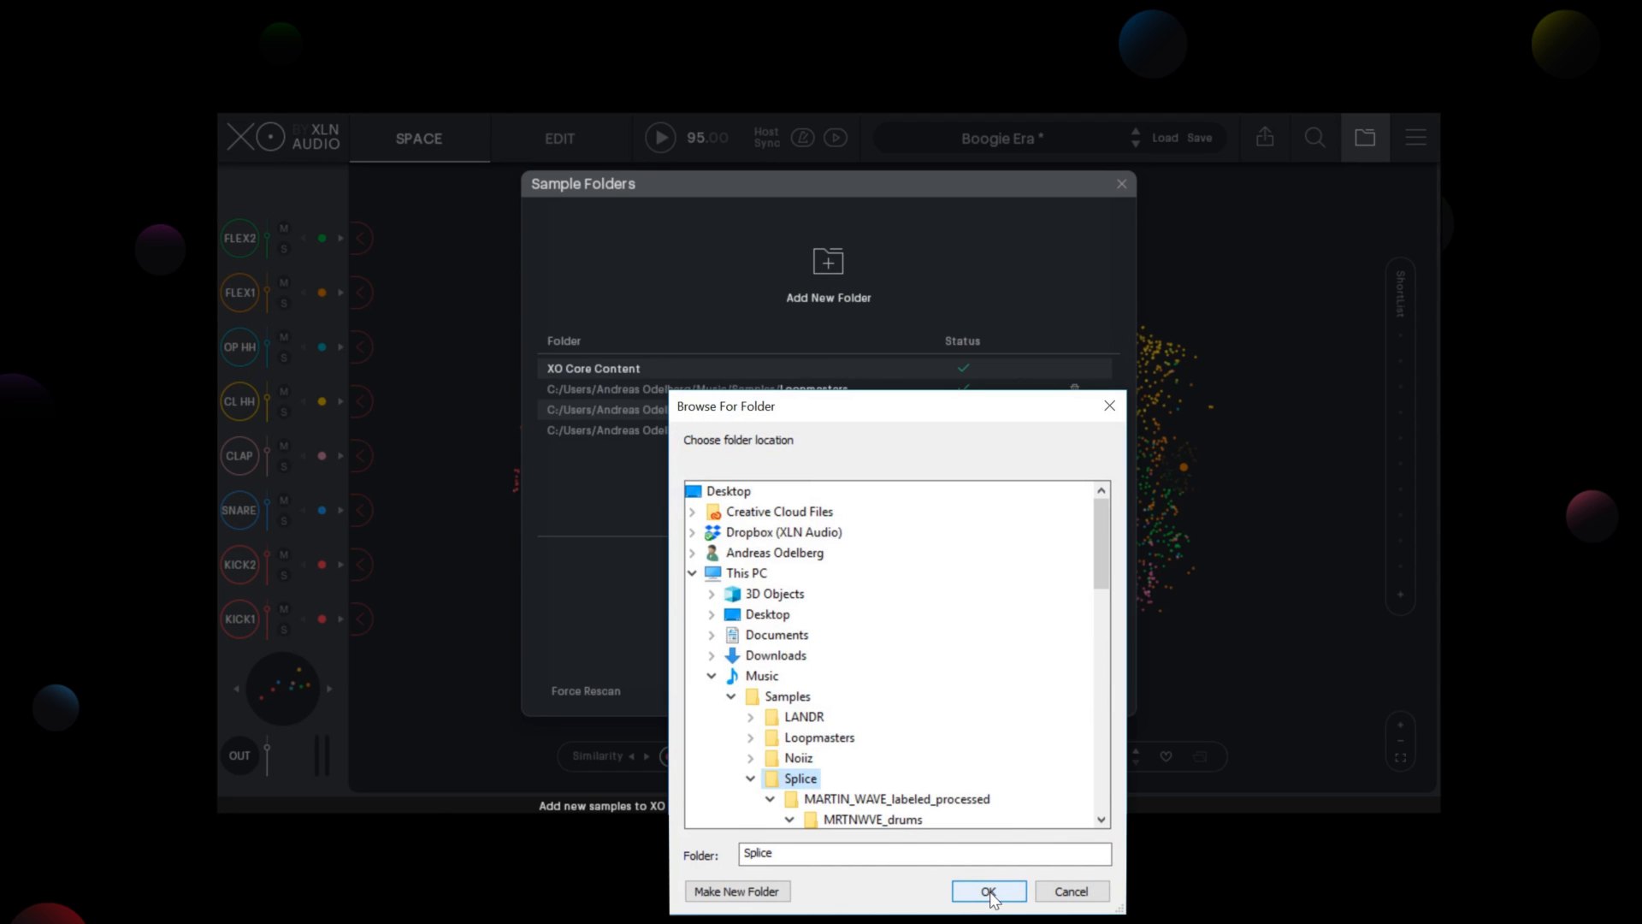
pyautogui.click(987, 892)
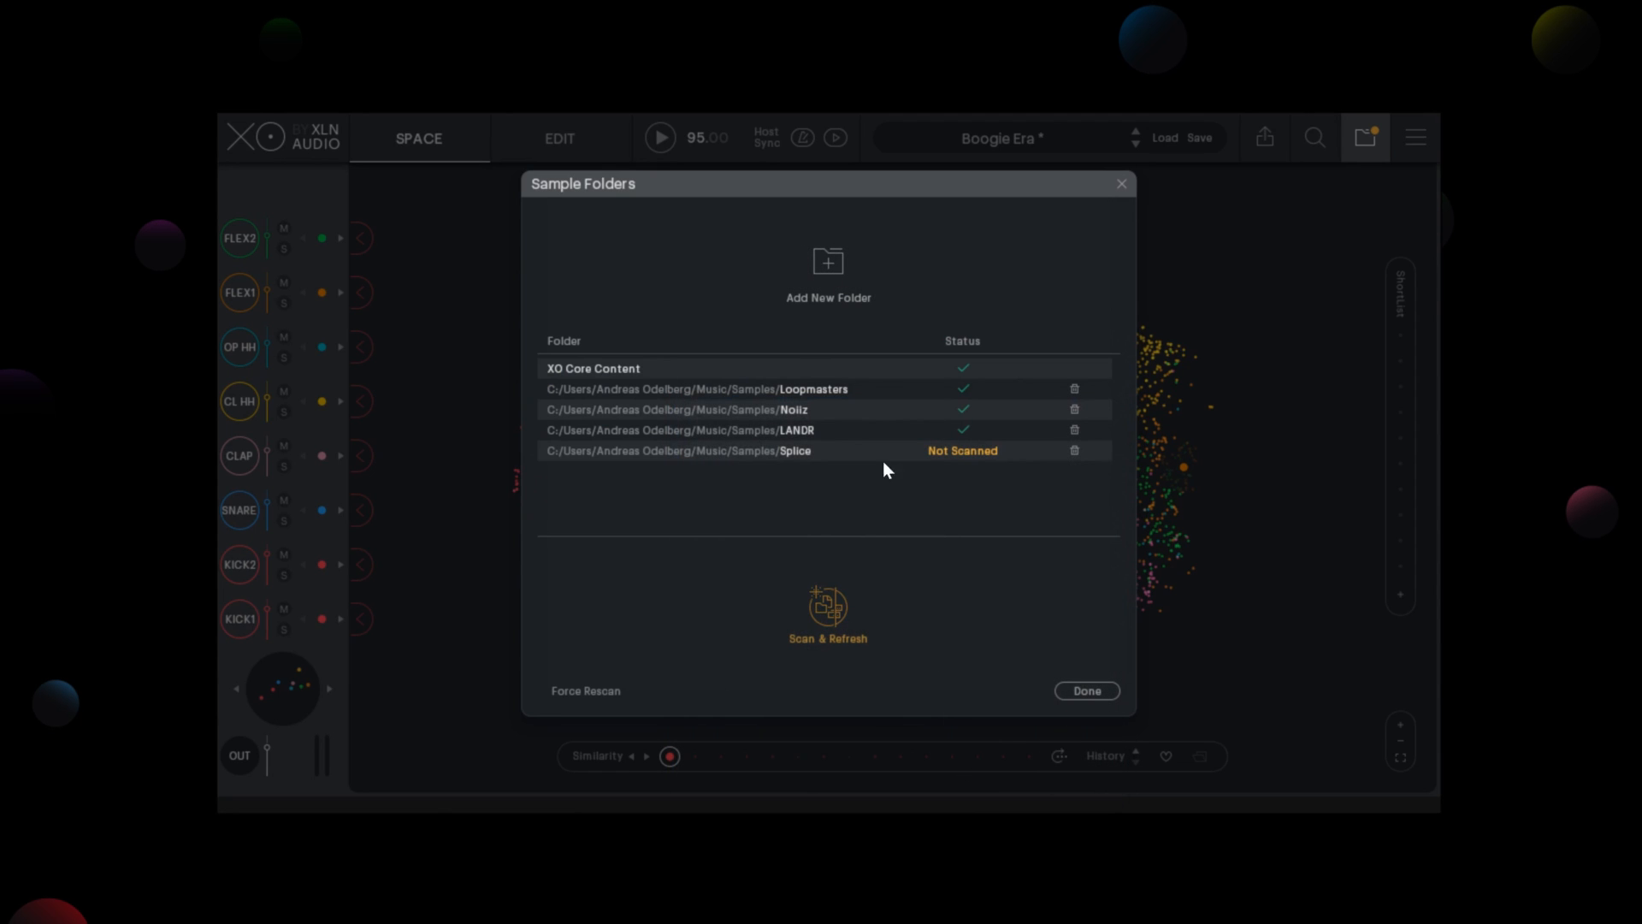
pyautogui.click(826, 605)
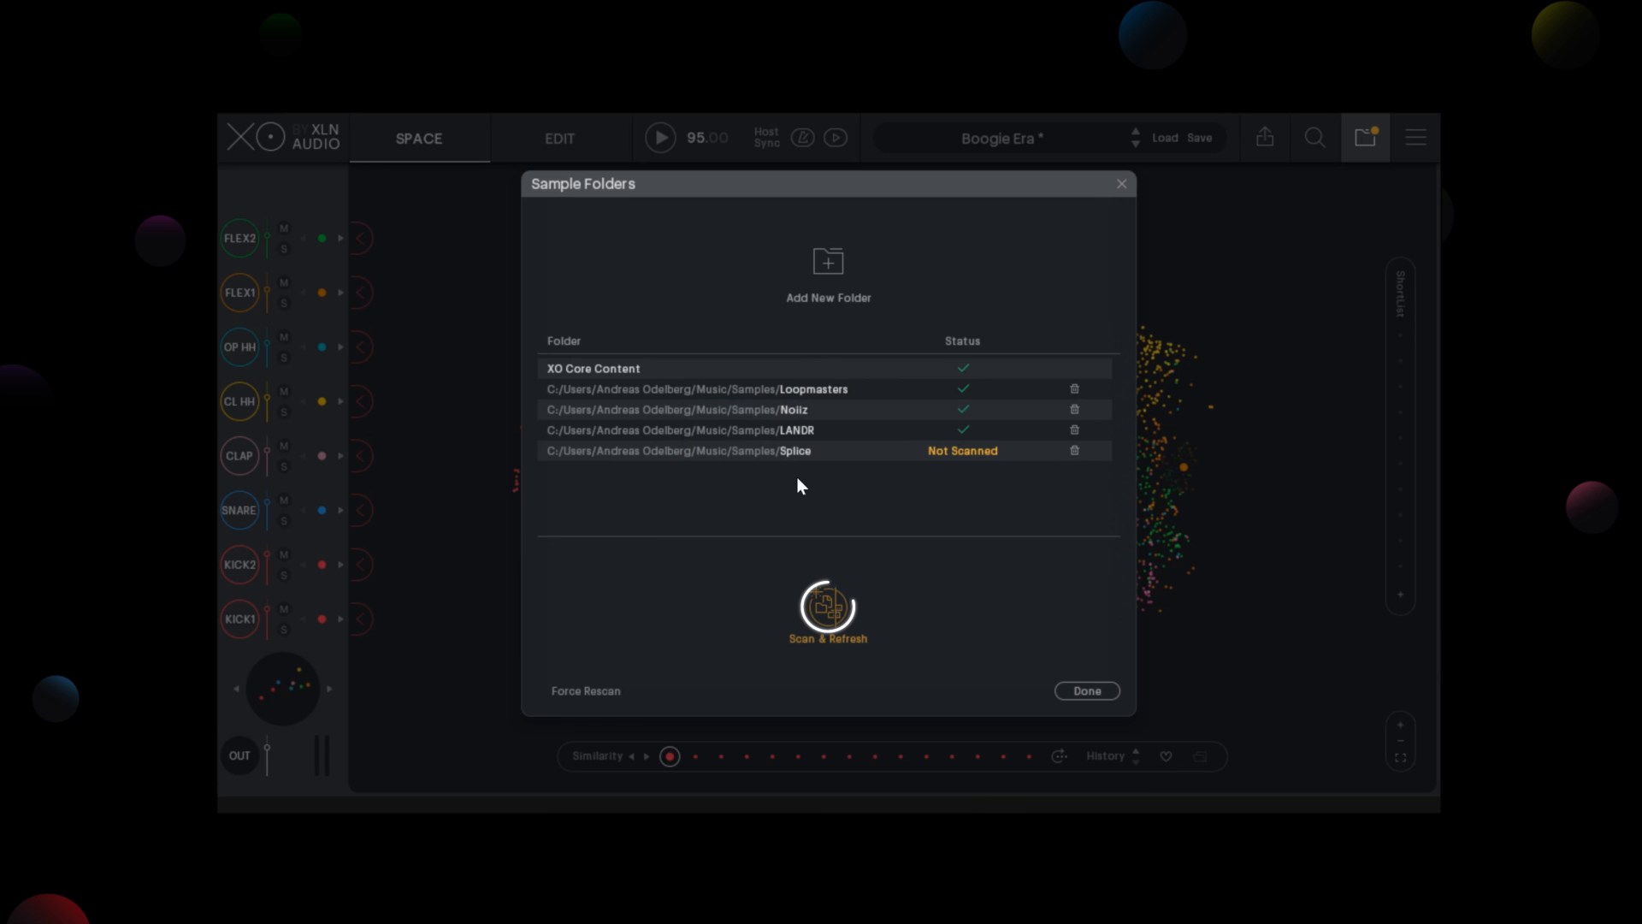
pyautogui.click(826, 610)
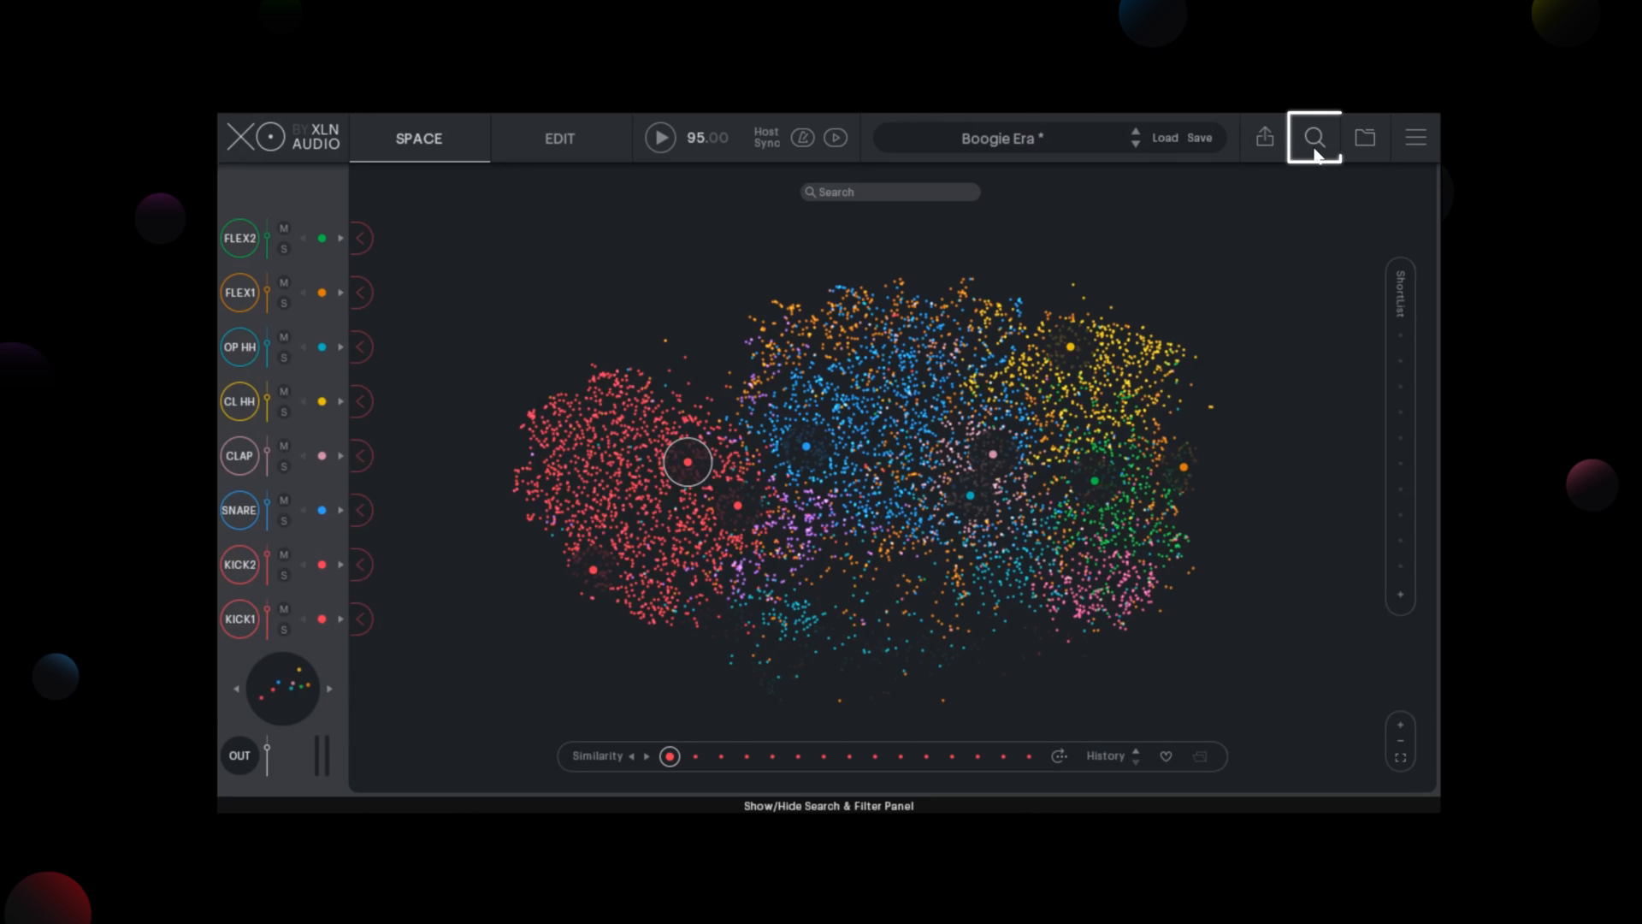
# Show the Search & Filters panel and audition Splice kicks and a closed hi-hat.
pyautogui.click(1312, 137)
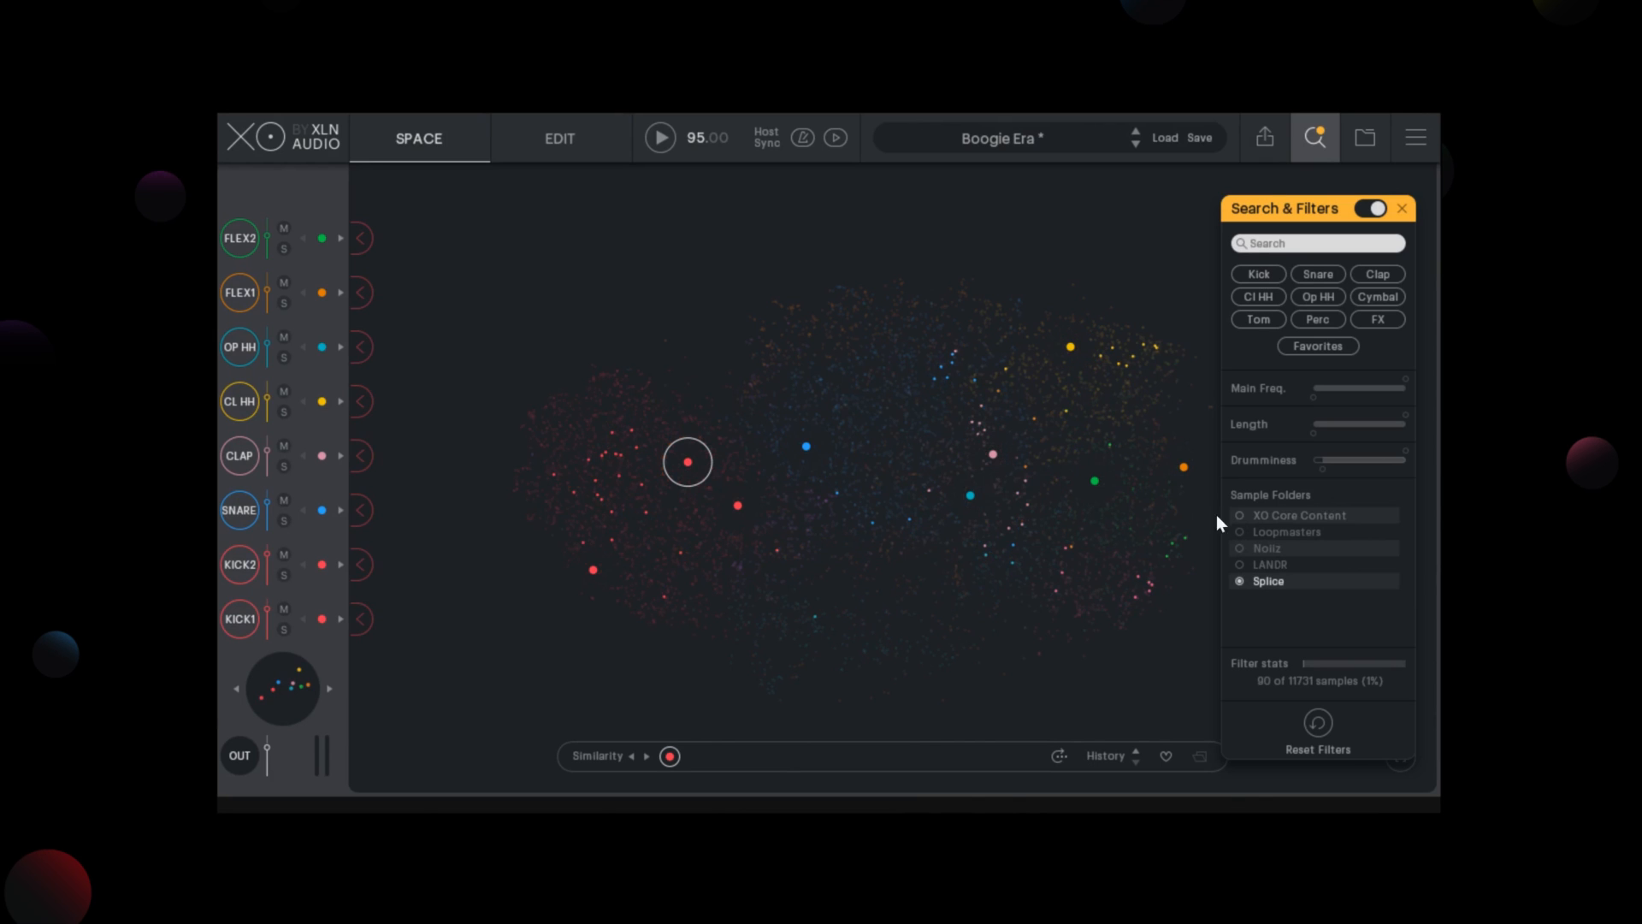
pyautogui.click(605, 450)
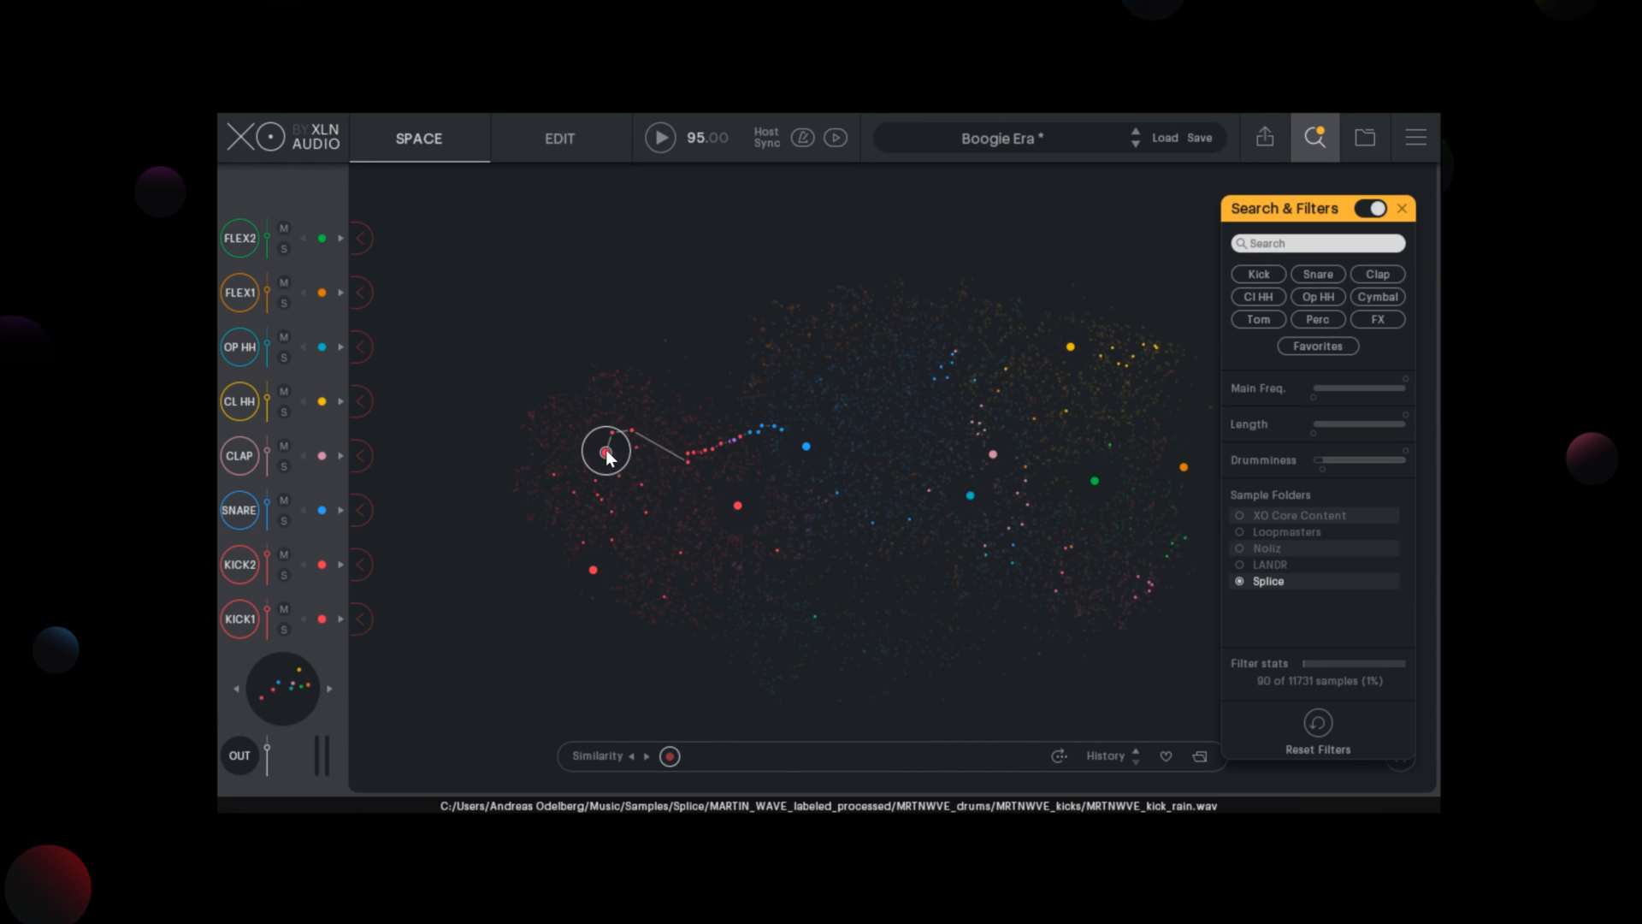
pyautogui.click(611, 512)
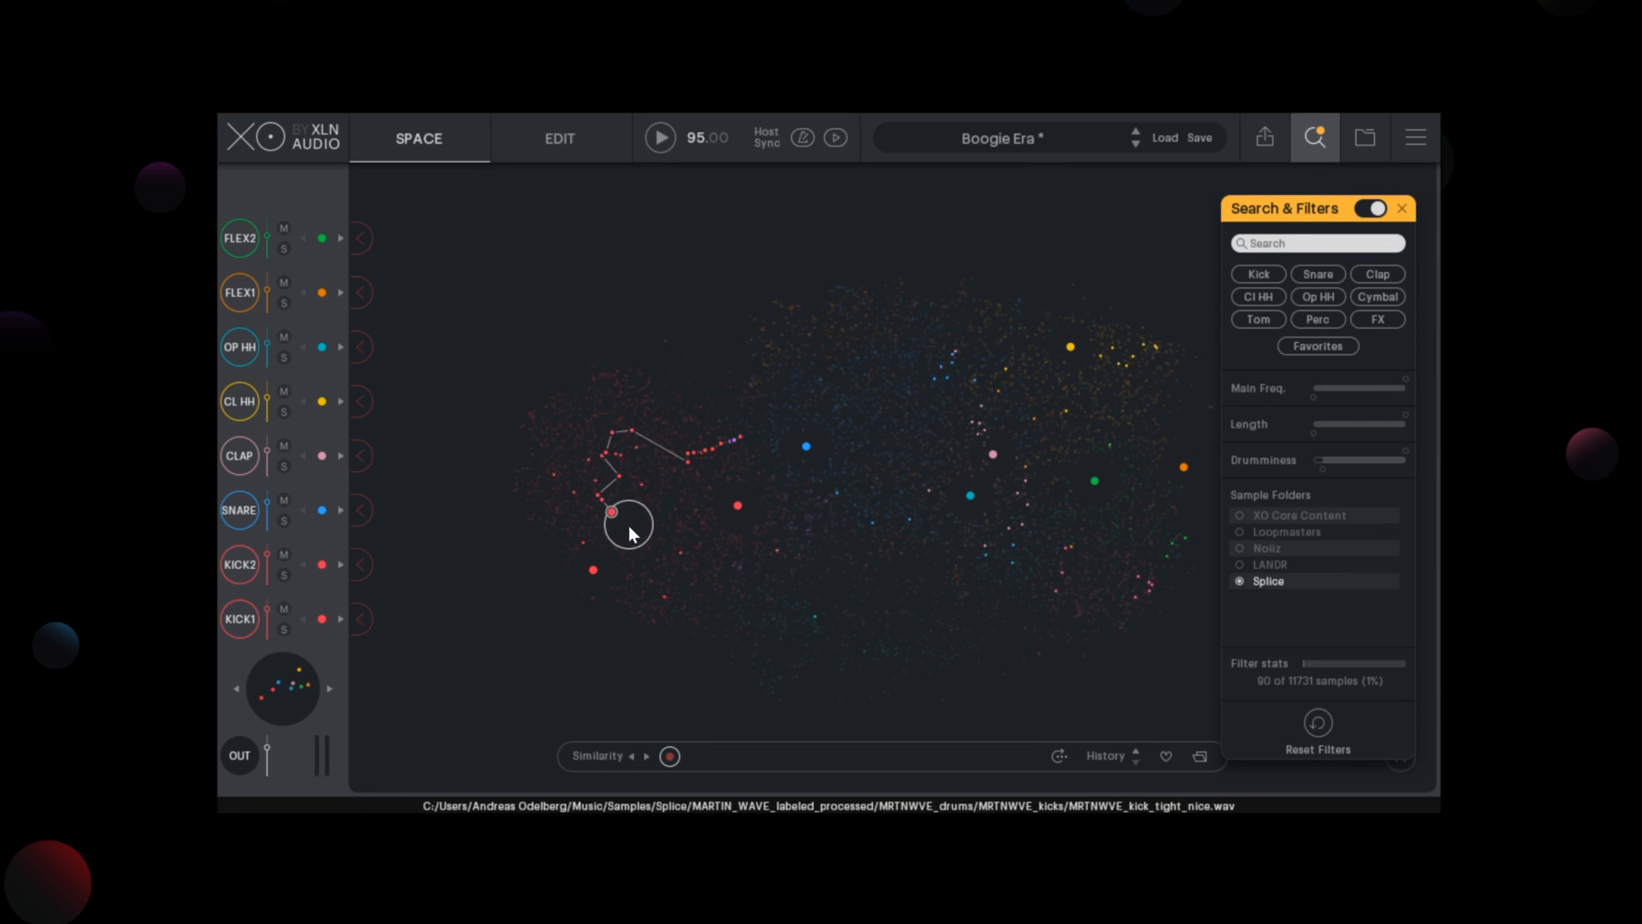
pyautogui.click(775, 549)
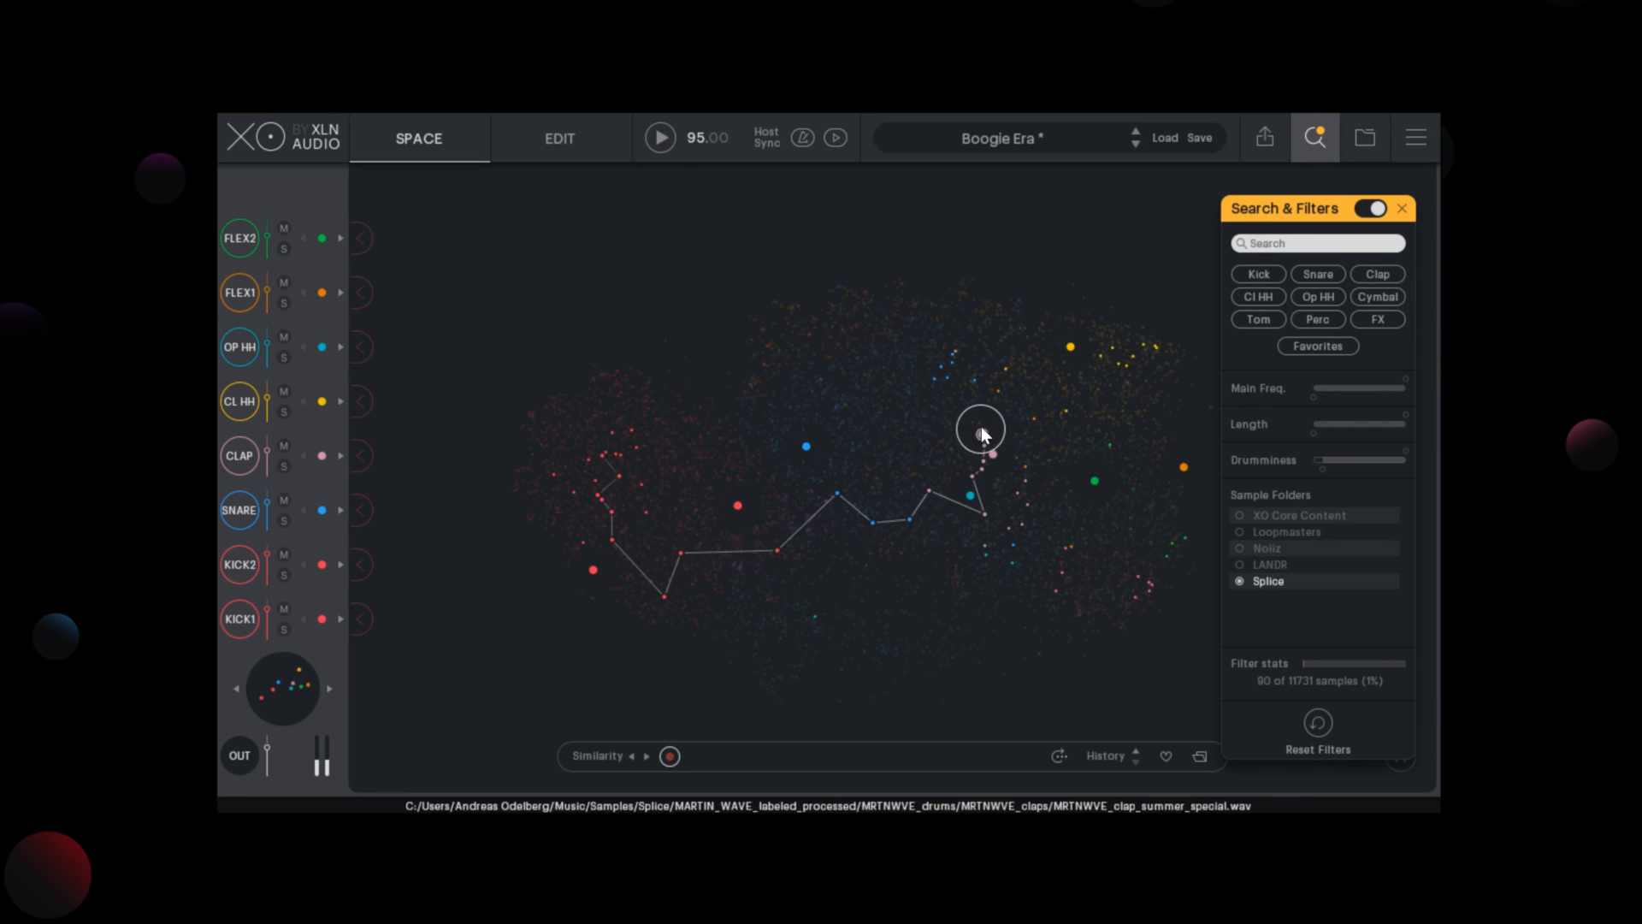
pyautogui.click(1105, 356)
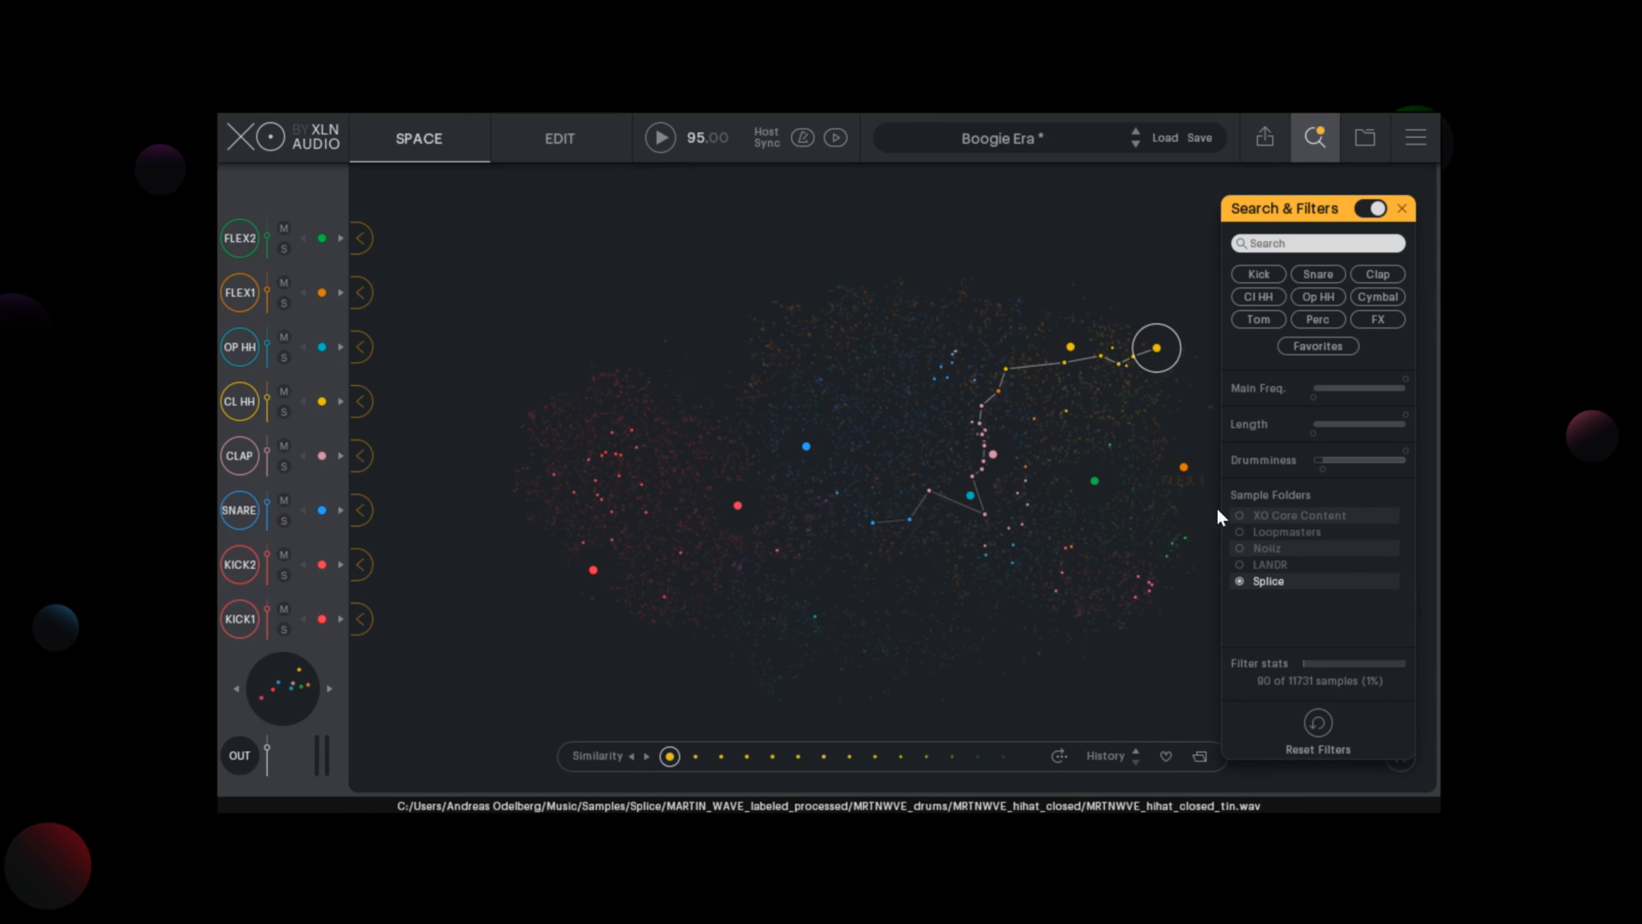
# Solo the LANDR folder and audition its kicks and hi-hats.
pyautogui.click(1240, 564)
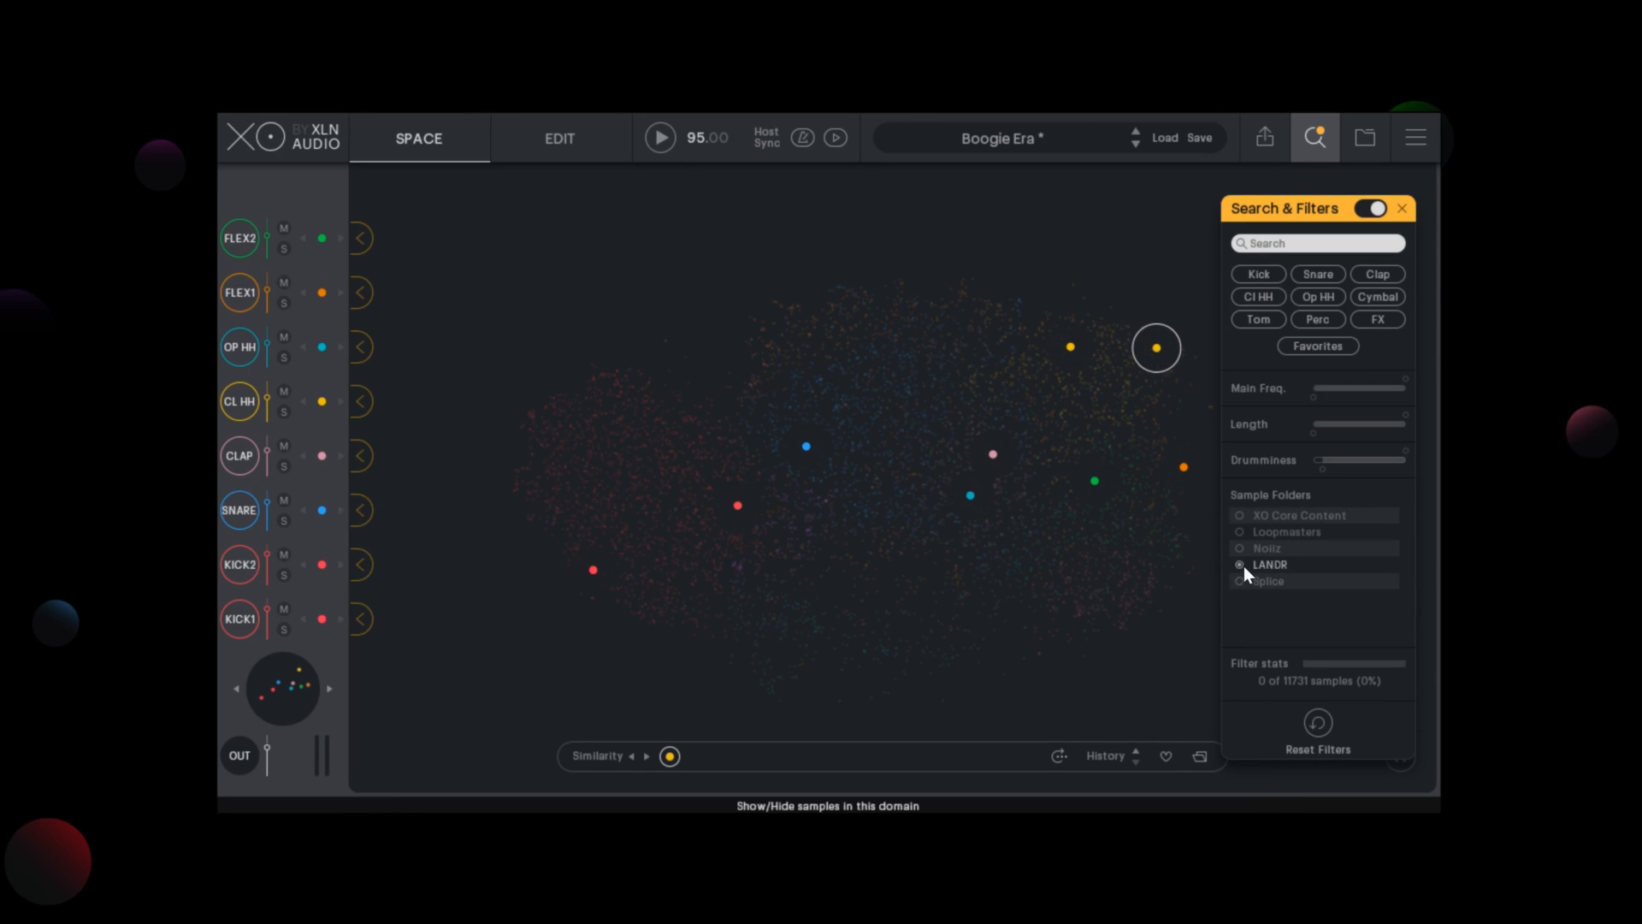
pyautogui.click(1240, 565)
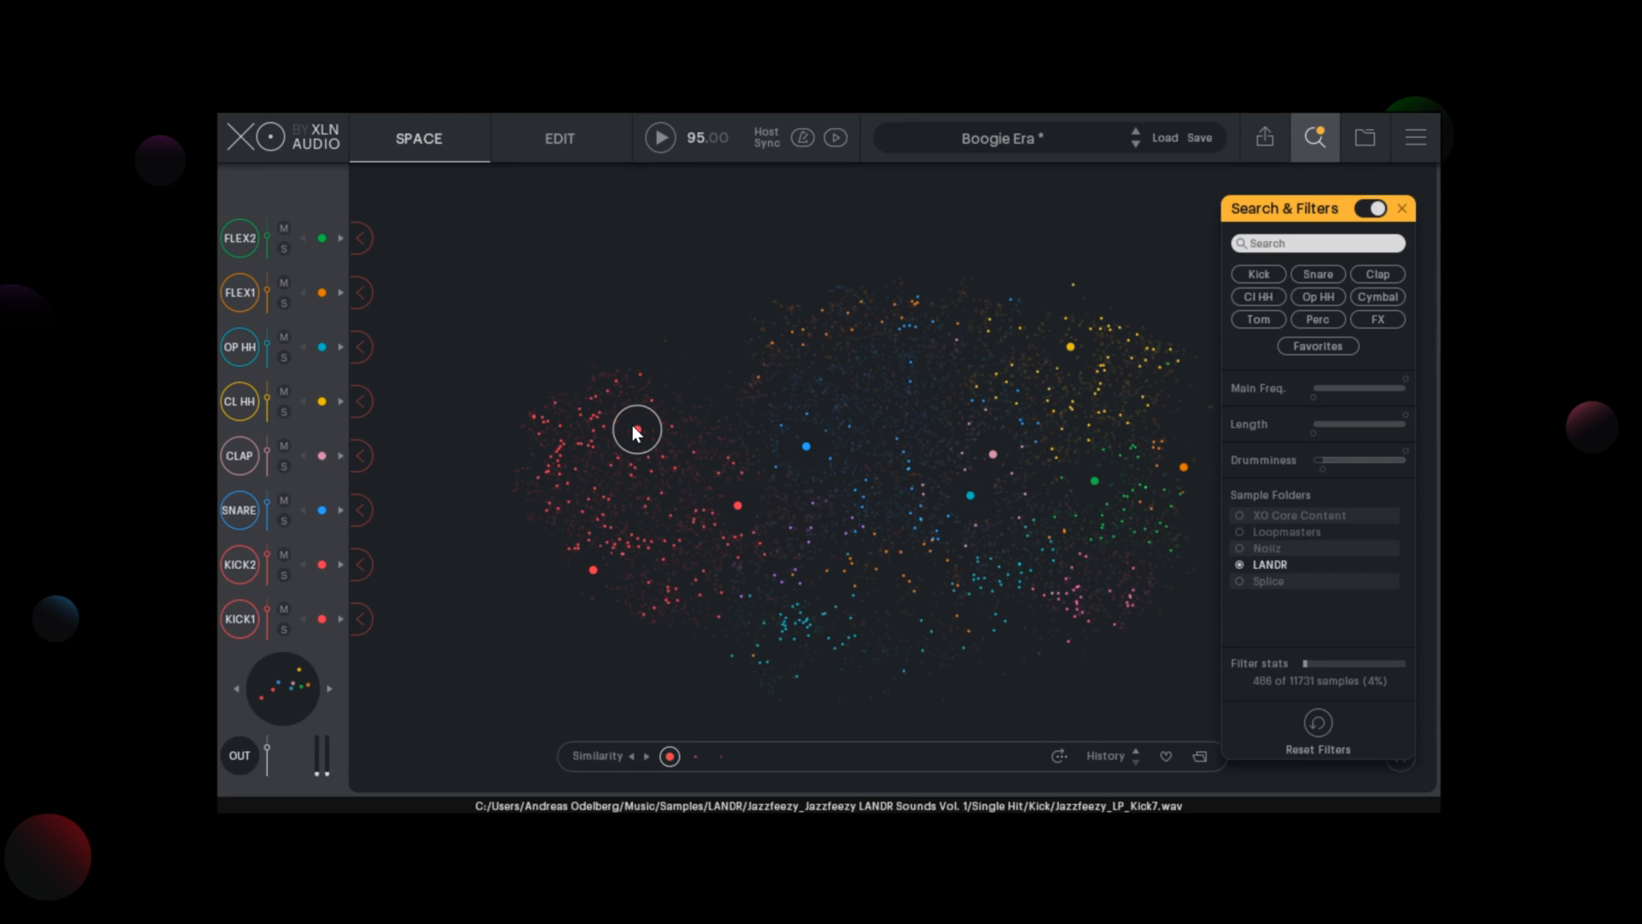
pyautogui.click(814, 467)
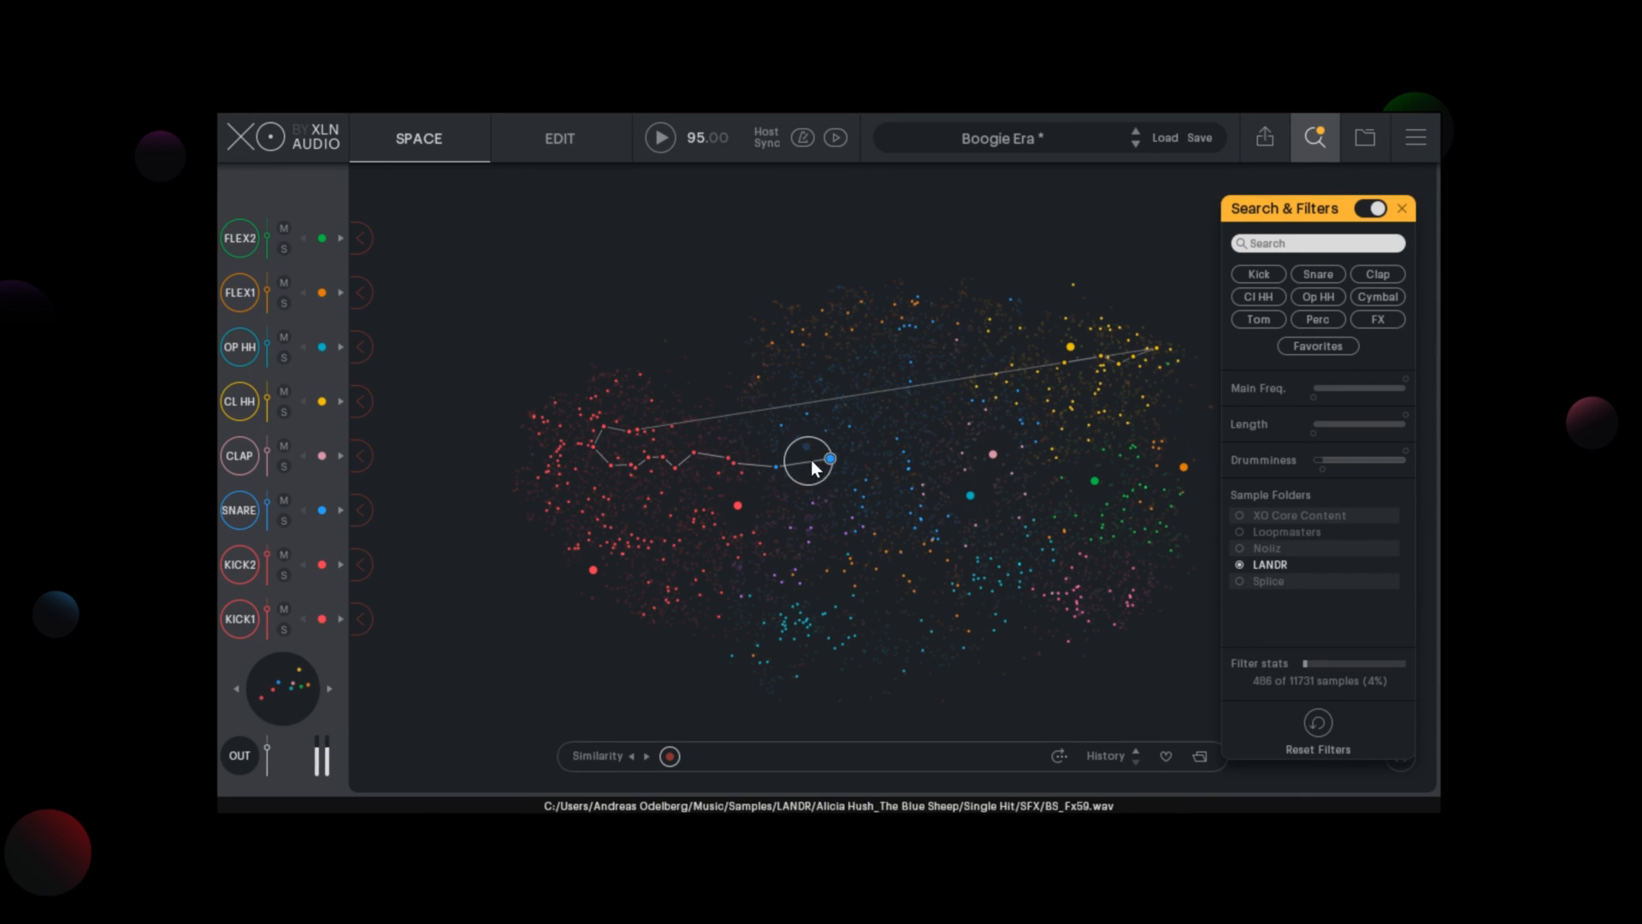
pyautogui.click(1061, 389)
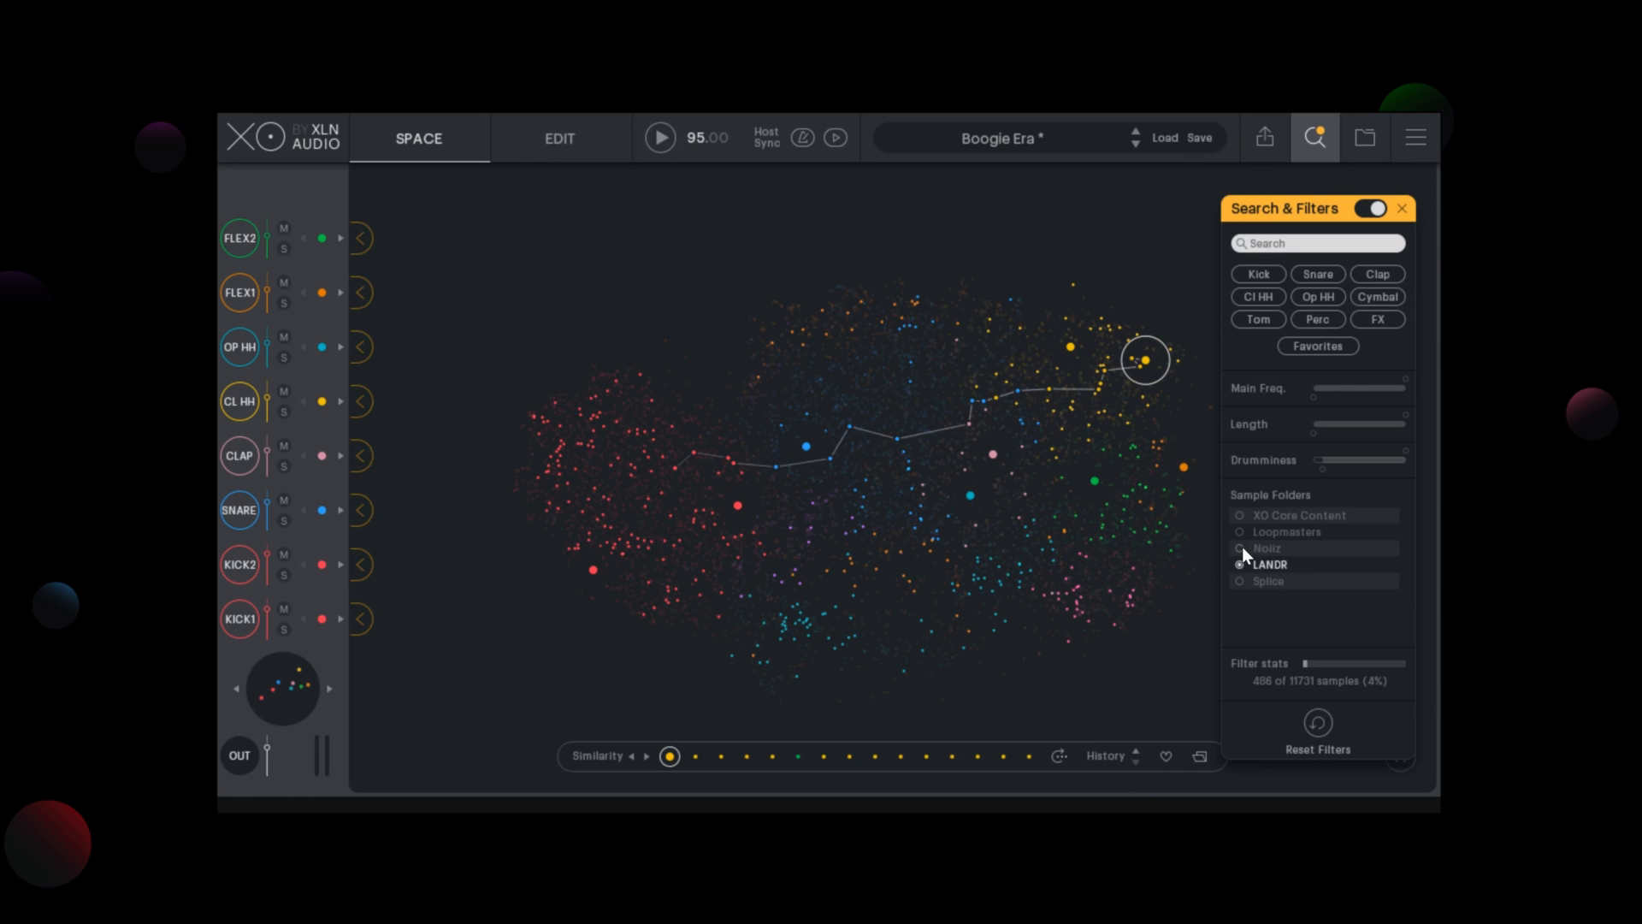
# Solo Noiiz then Loopmasters, add XO Core Content back, and enable all sample folders.
pyautogui.click(1240, 548)
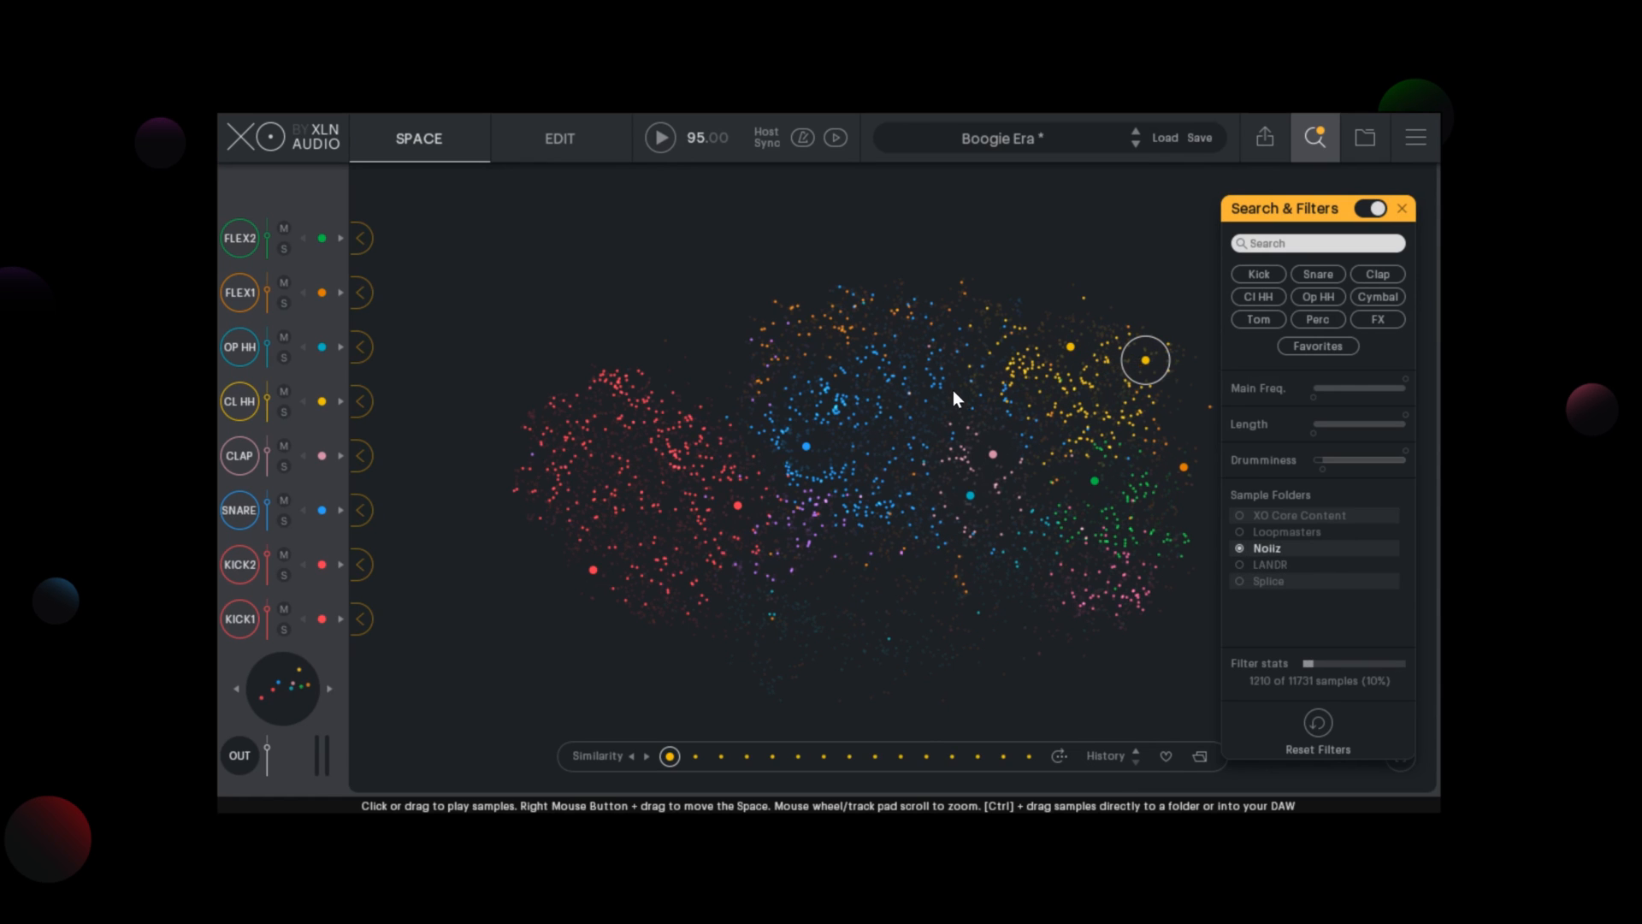
pyautogui.click(720, 436)
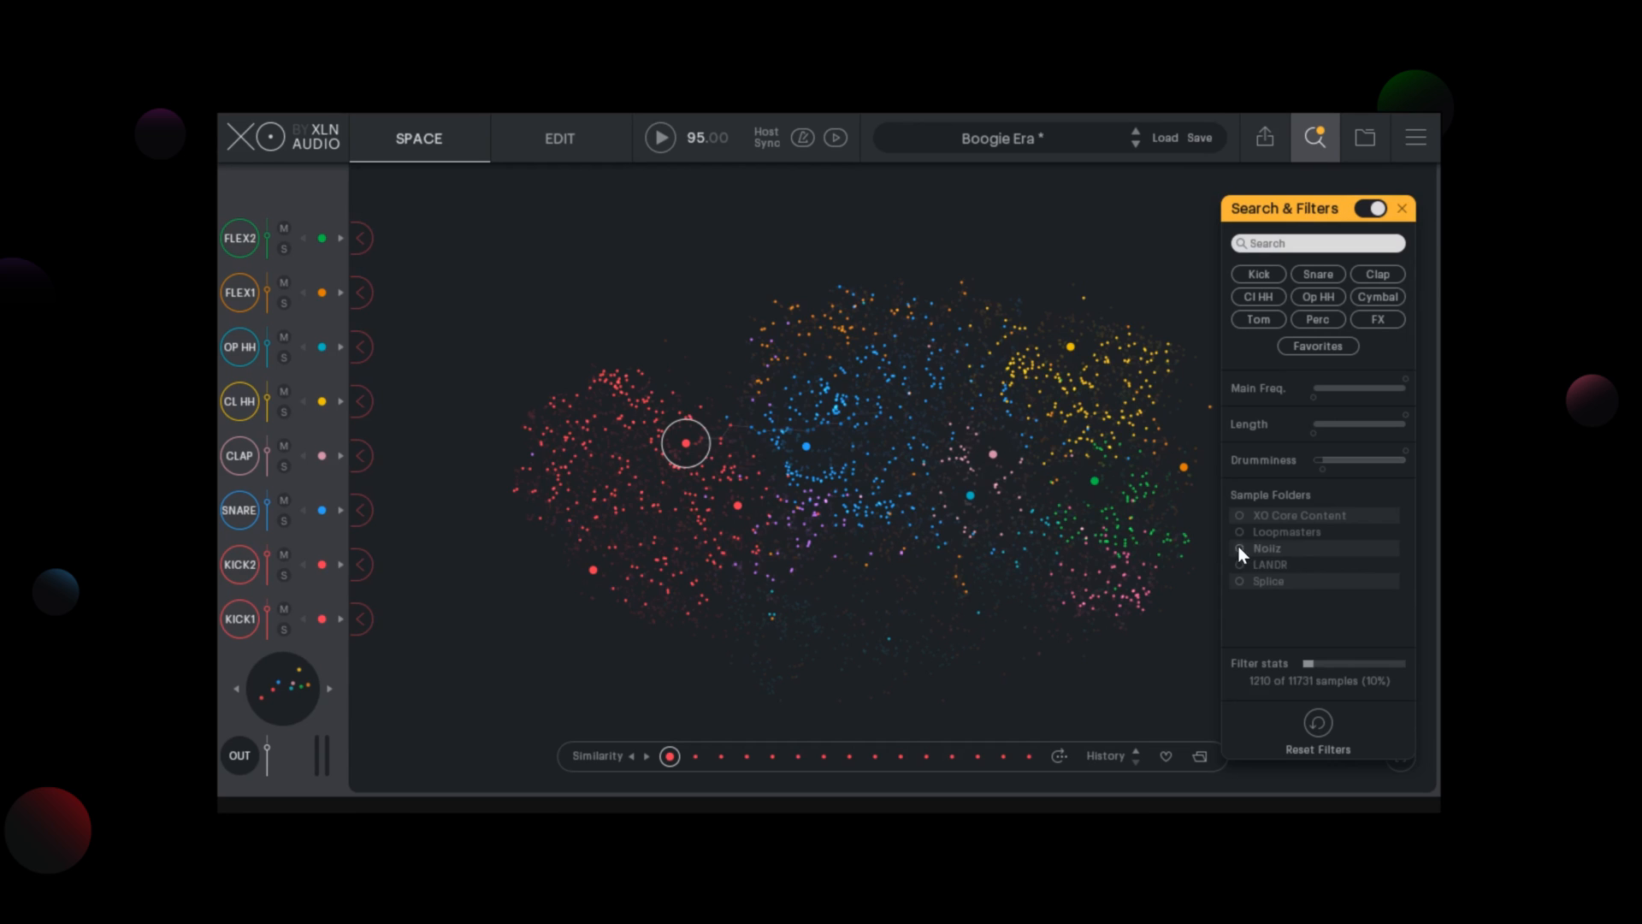
pyautogui.click(1240, 532)
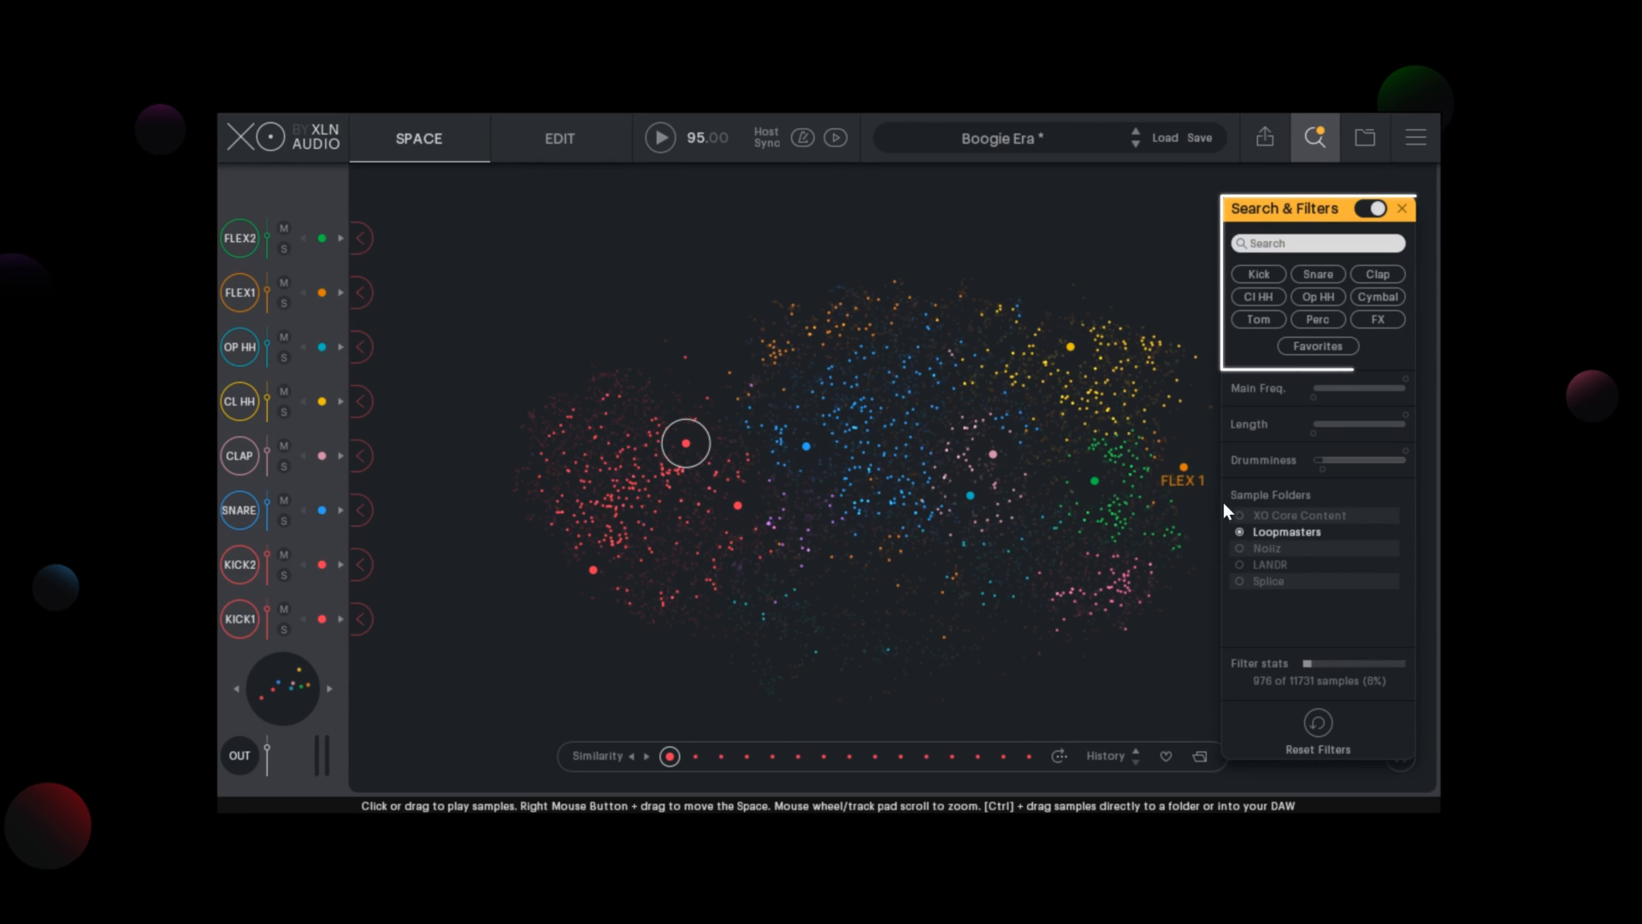
pyautogui.click(1238, 514)
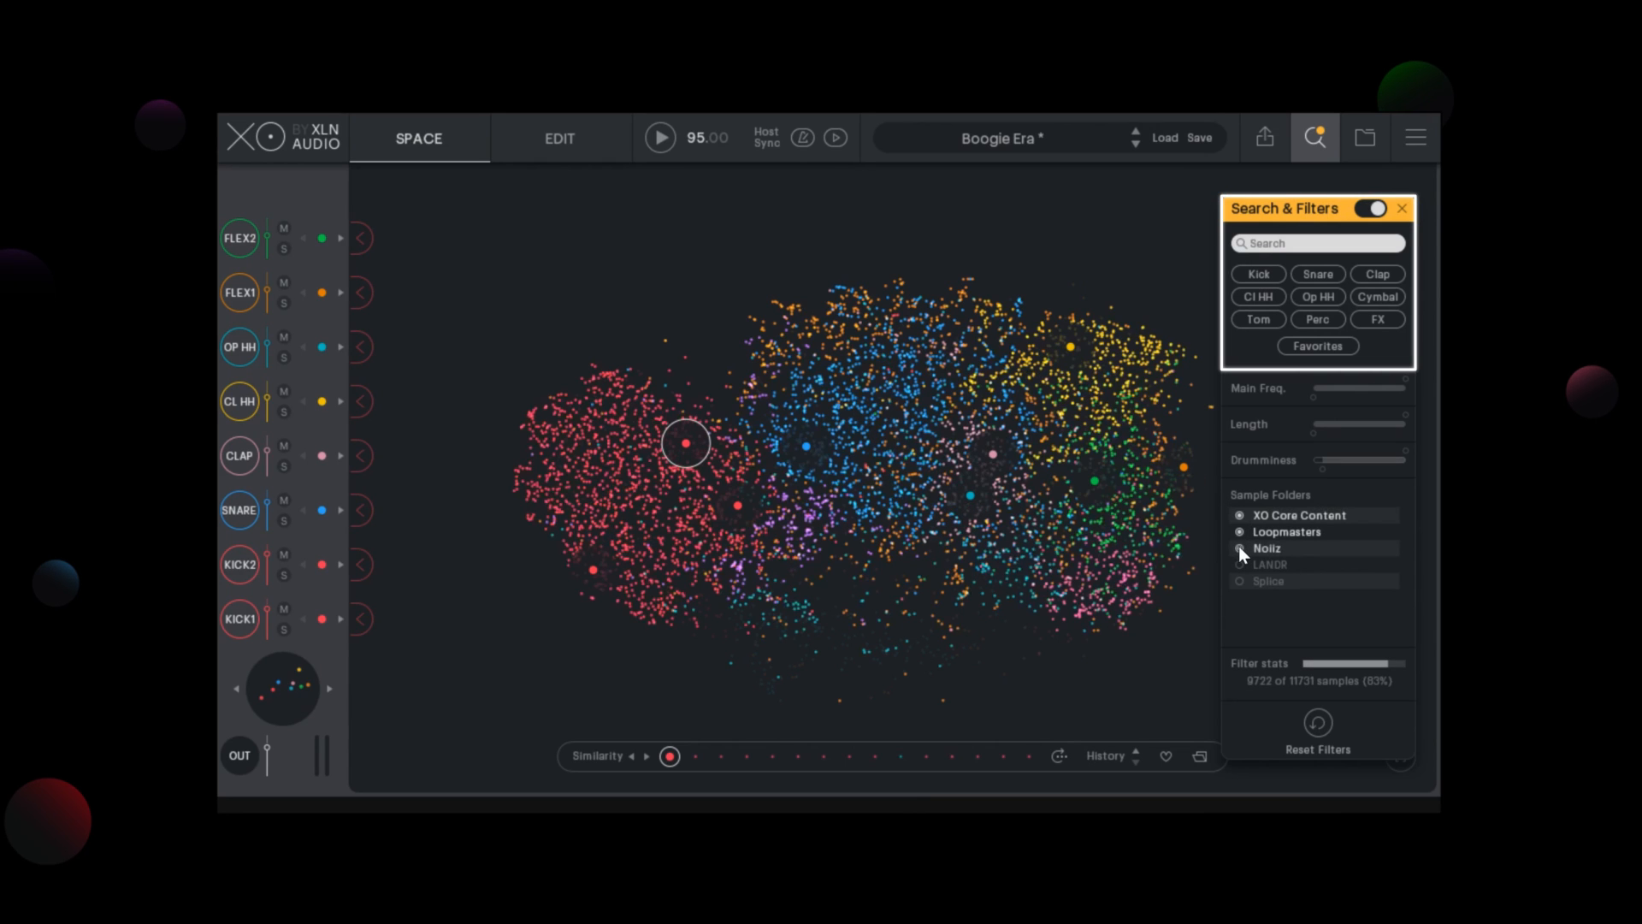
pyautogui.click(1238, 564)
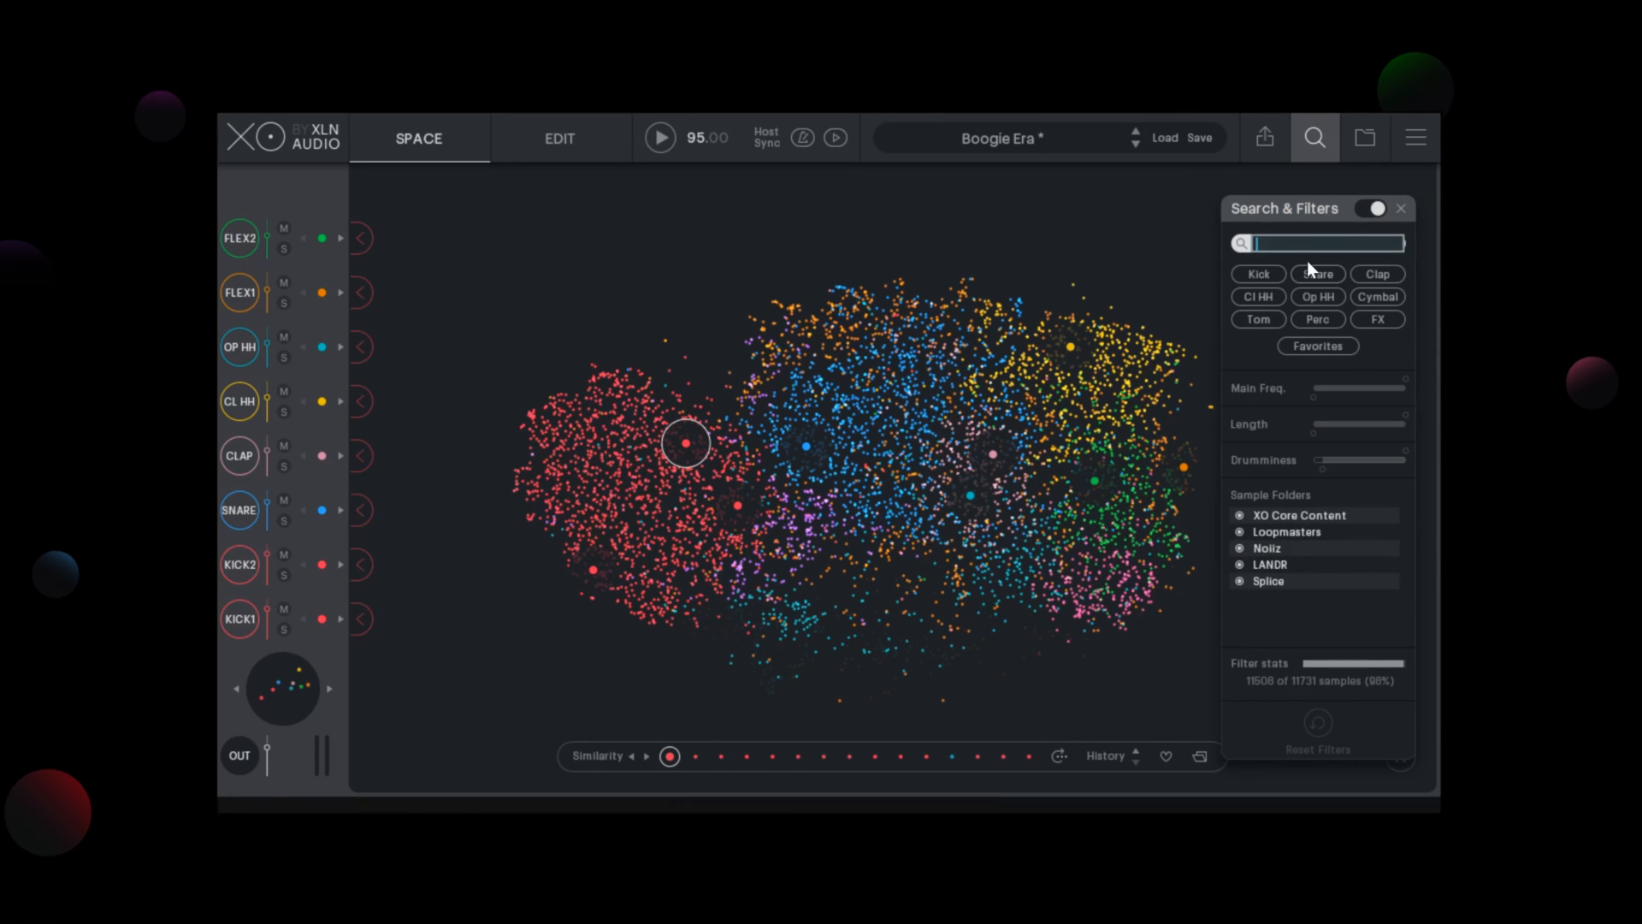
# Search the sample space for 'Splice' and audition matching kicks.
pyautogui.write('Splice')
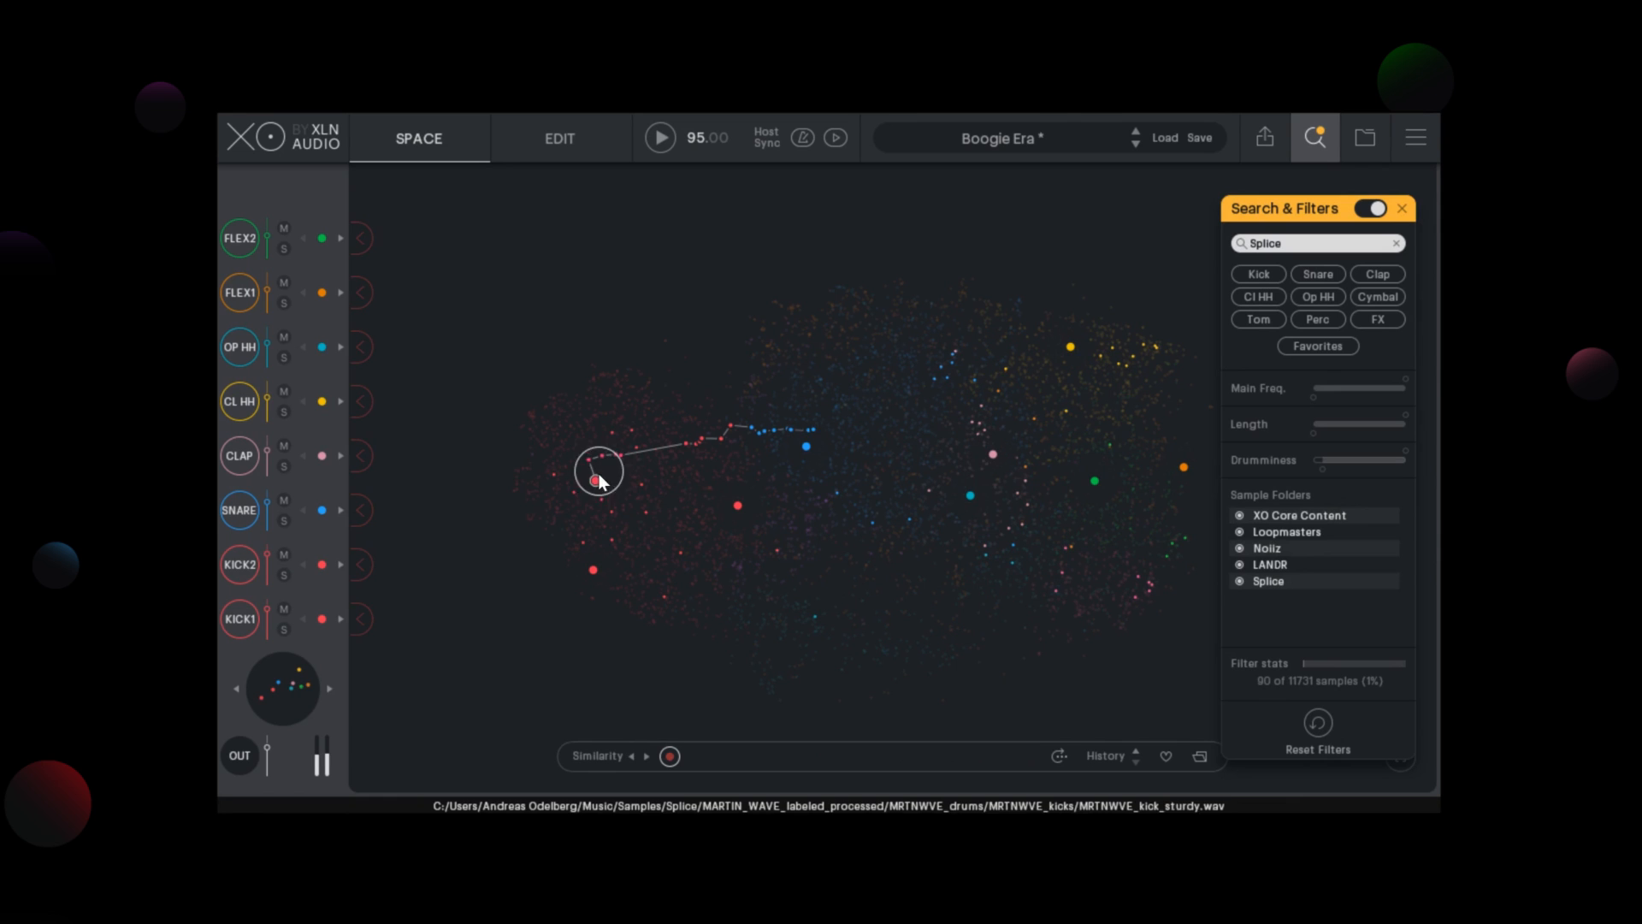
pyautogui.click(943, 381)
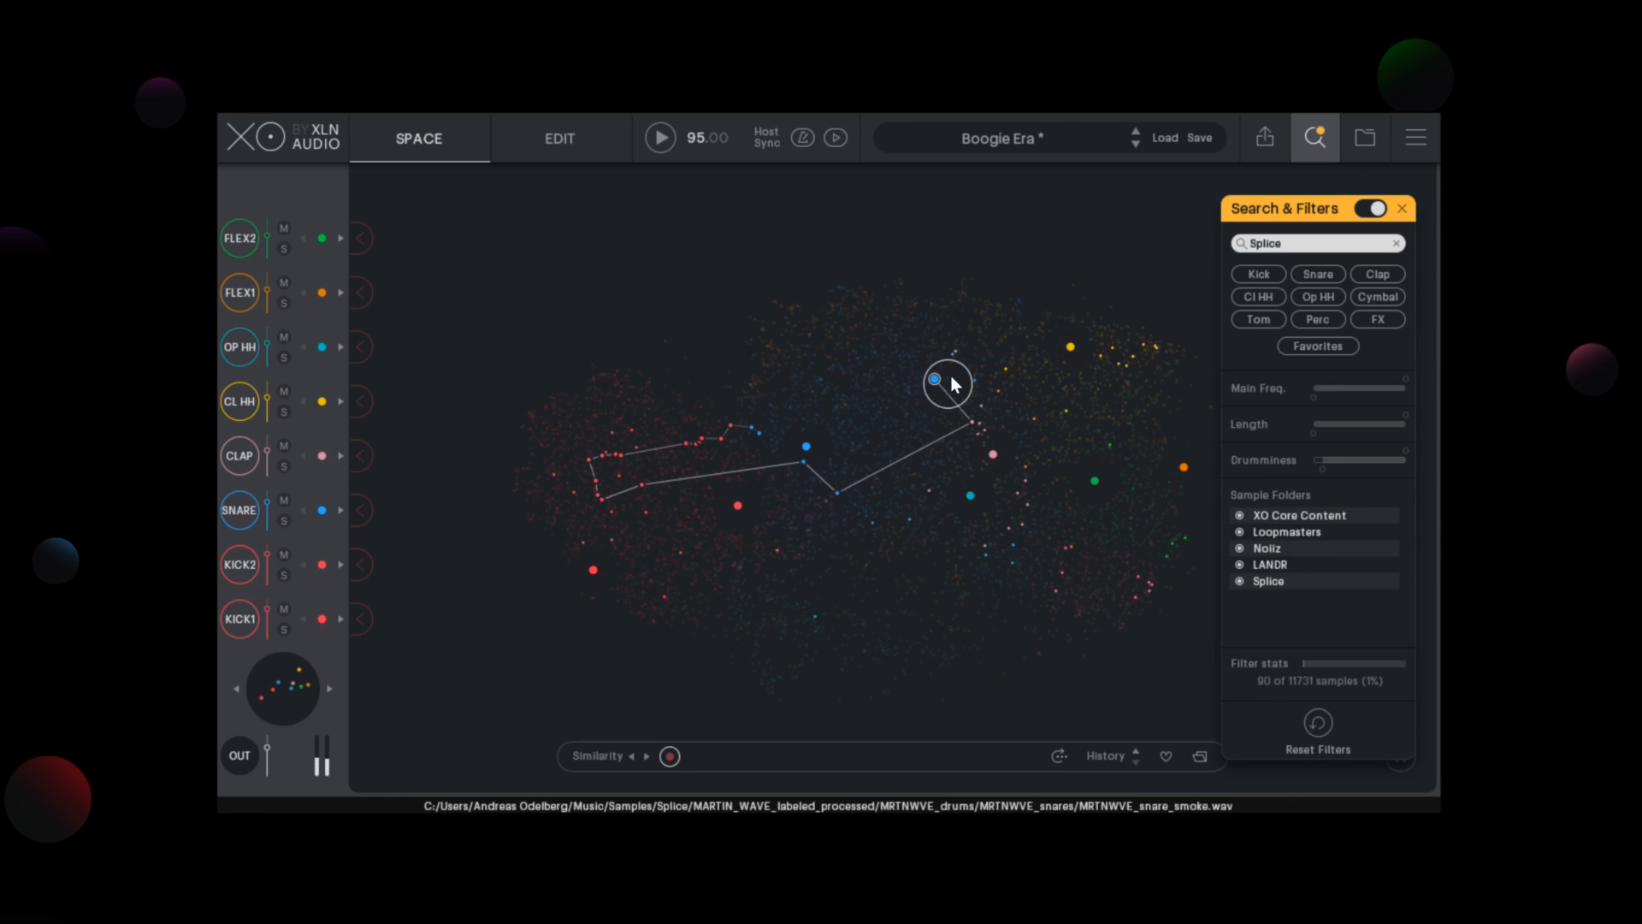
pyautogui.click(953, 349)
pyautogui.write('H')
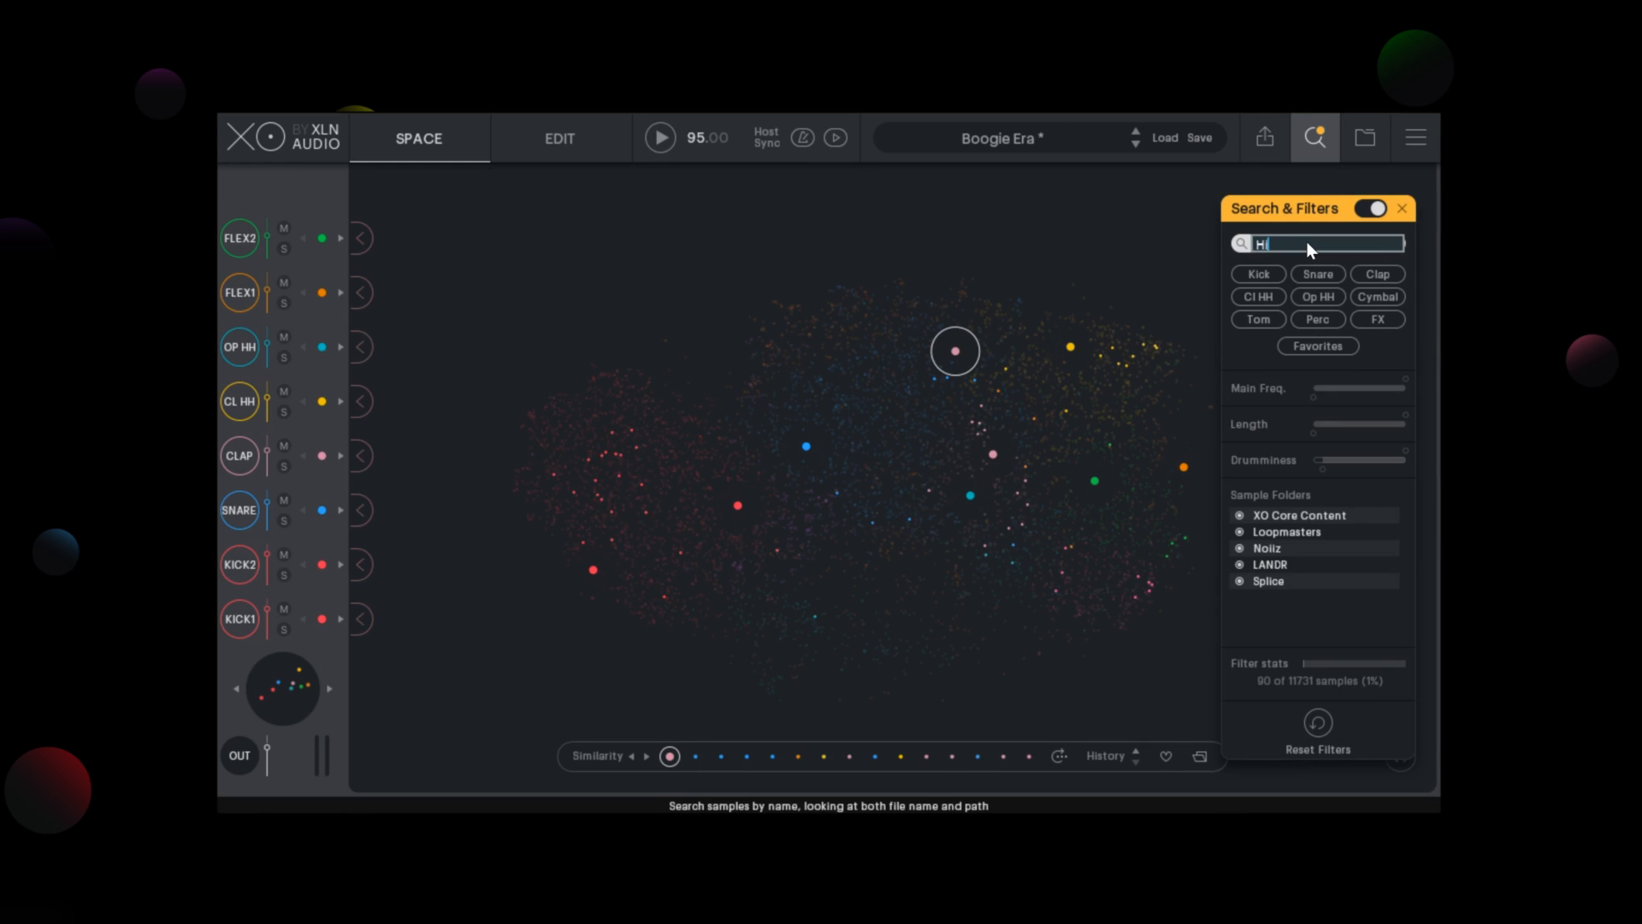
# Search for 'Hip hop', 'Trap' and then 'House' samples by name.
pyautogui.write('ip hop')
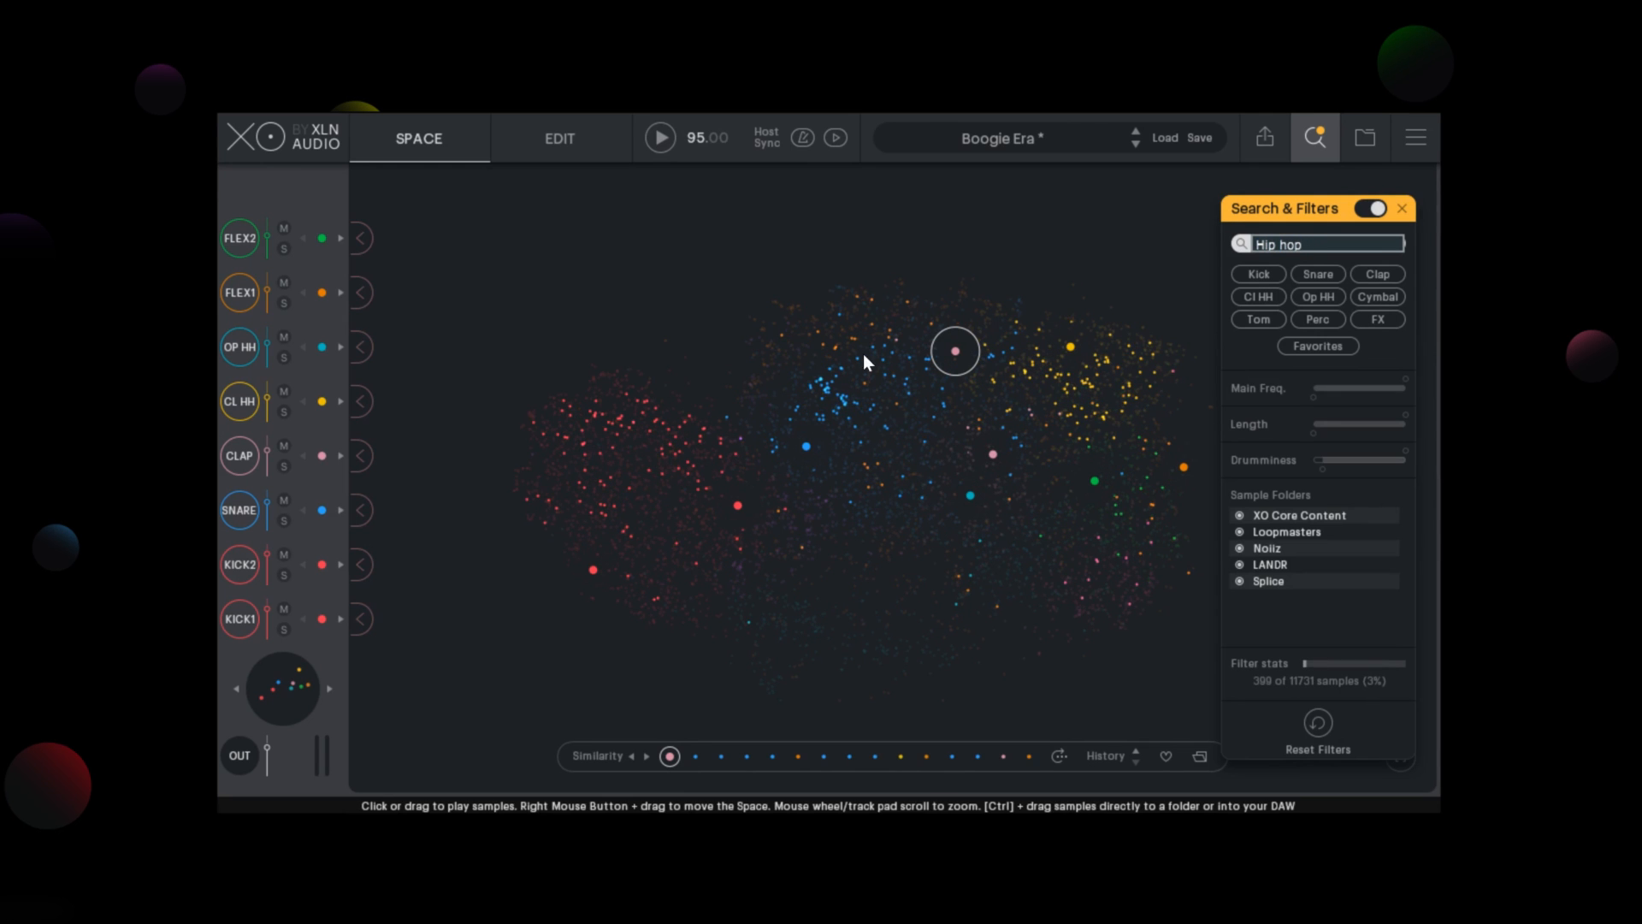
pyautogui.write('Trap')
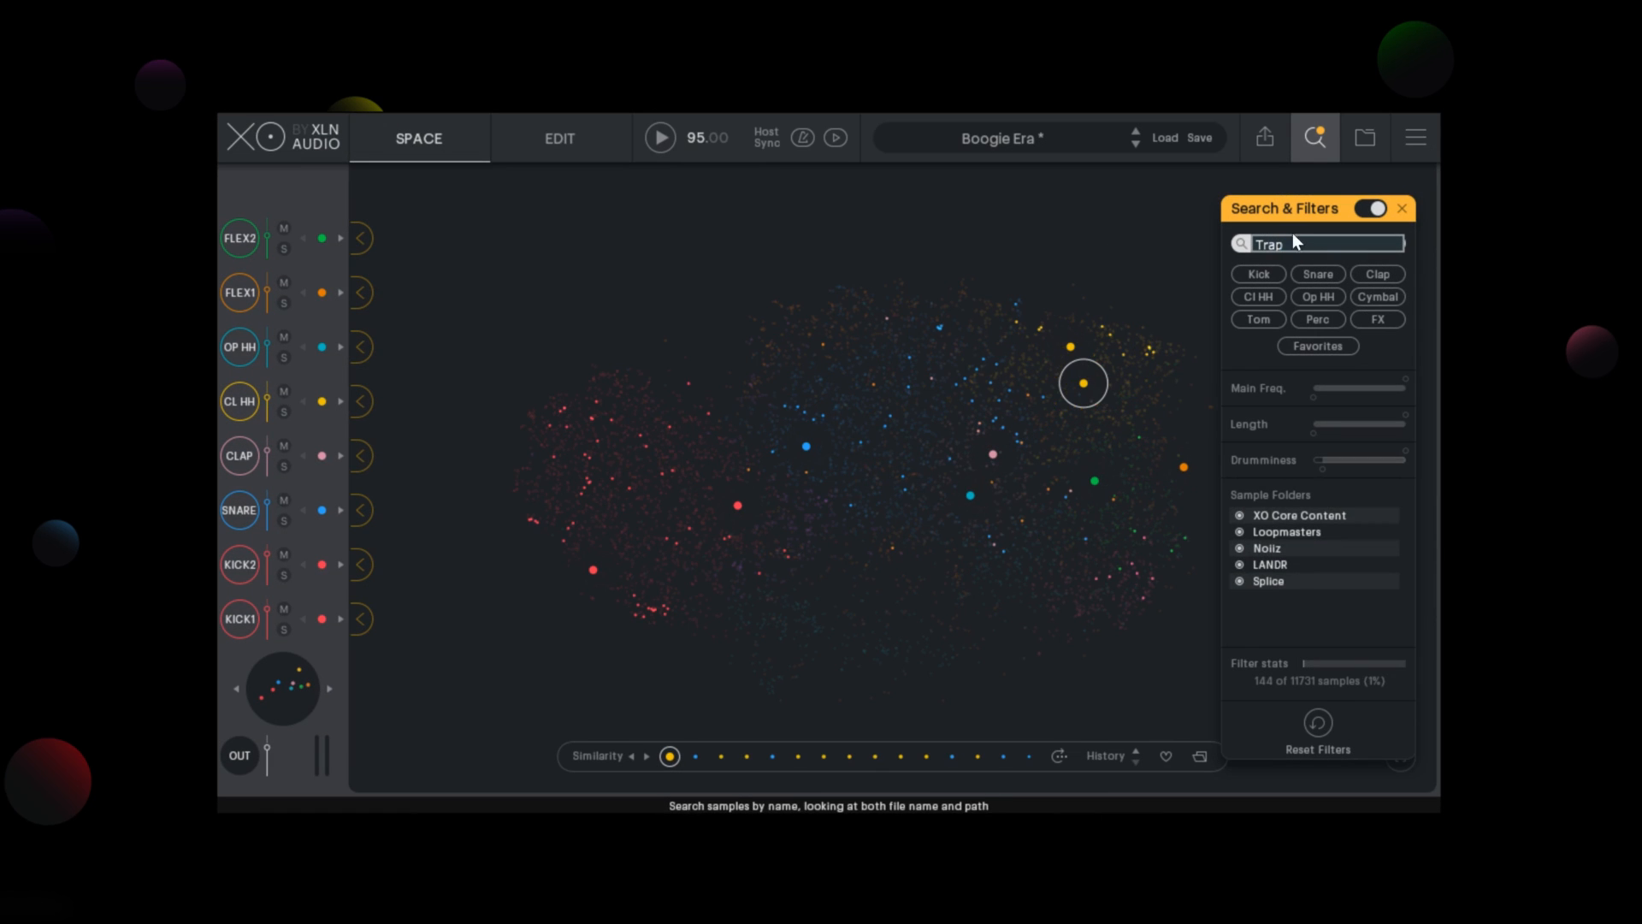
pyautogui.write('House')
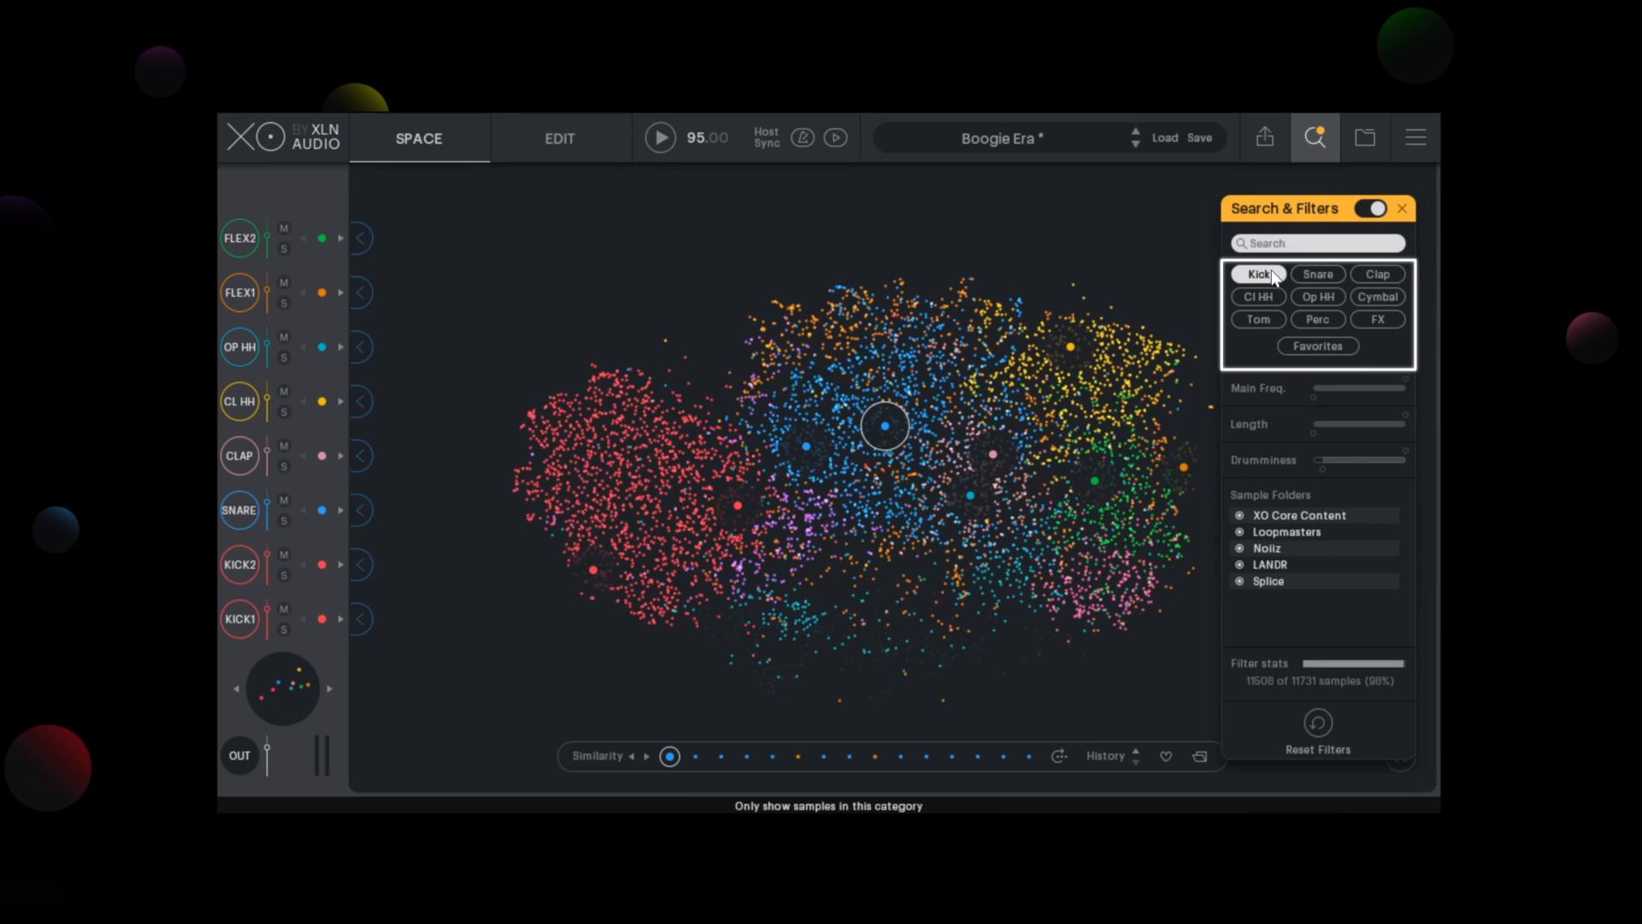
# Filter the space to Kick samples and audition kicks and a closed hi-hat.
pyautogui.click(1258, 274)
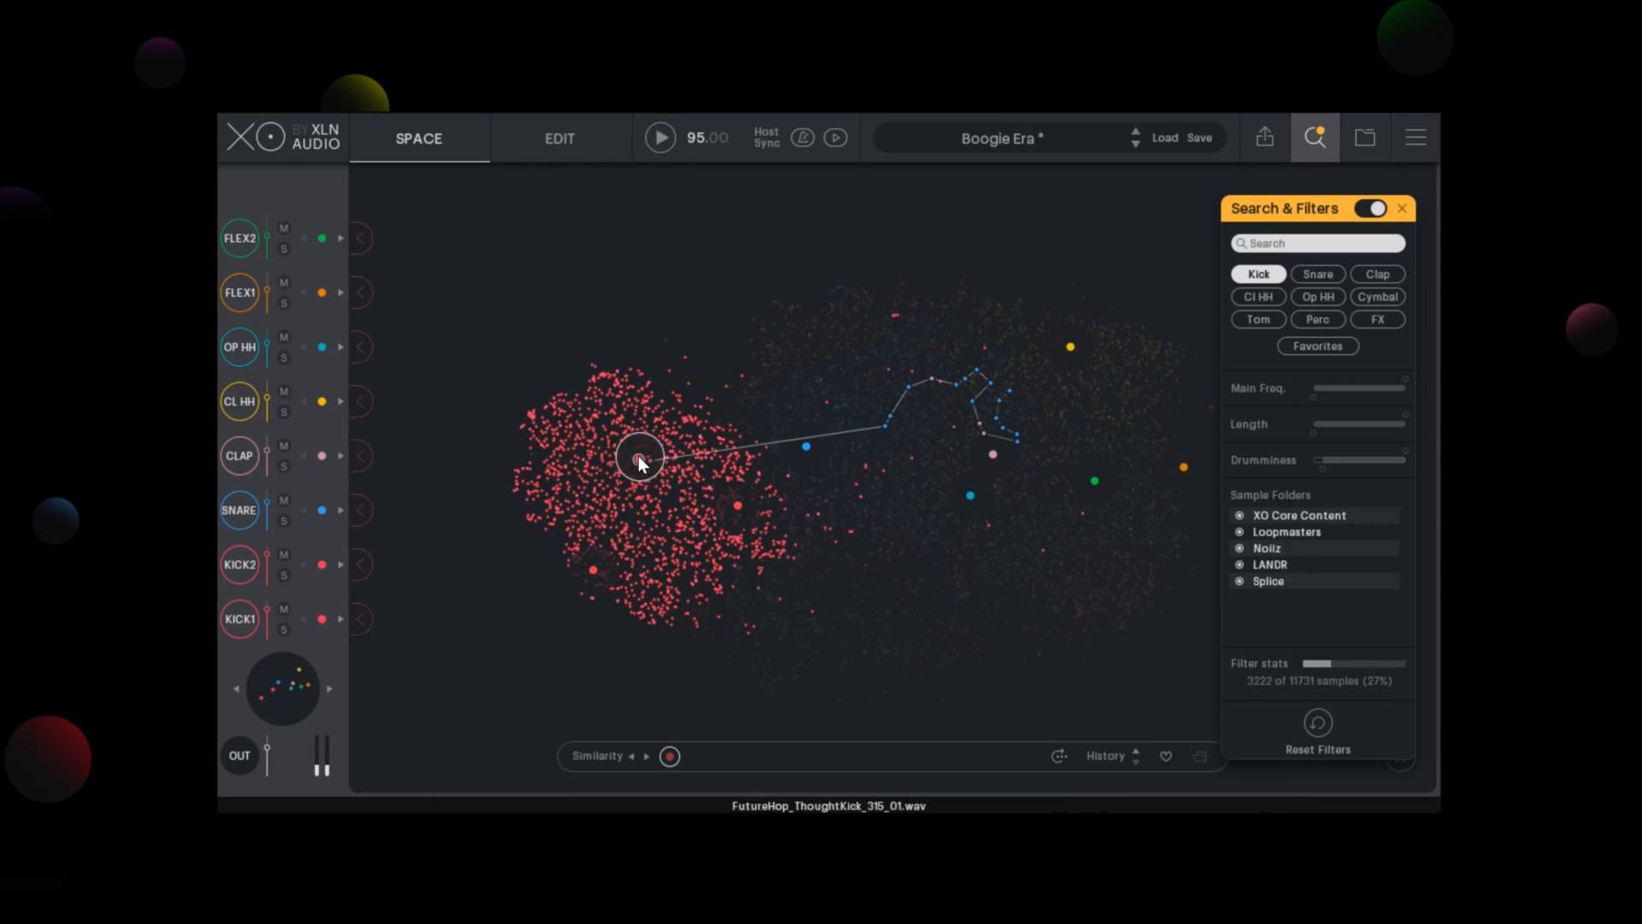
pyautogui.click(1317, 273)
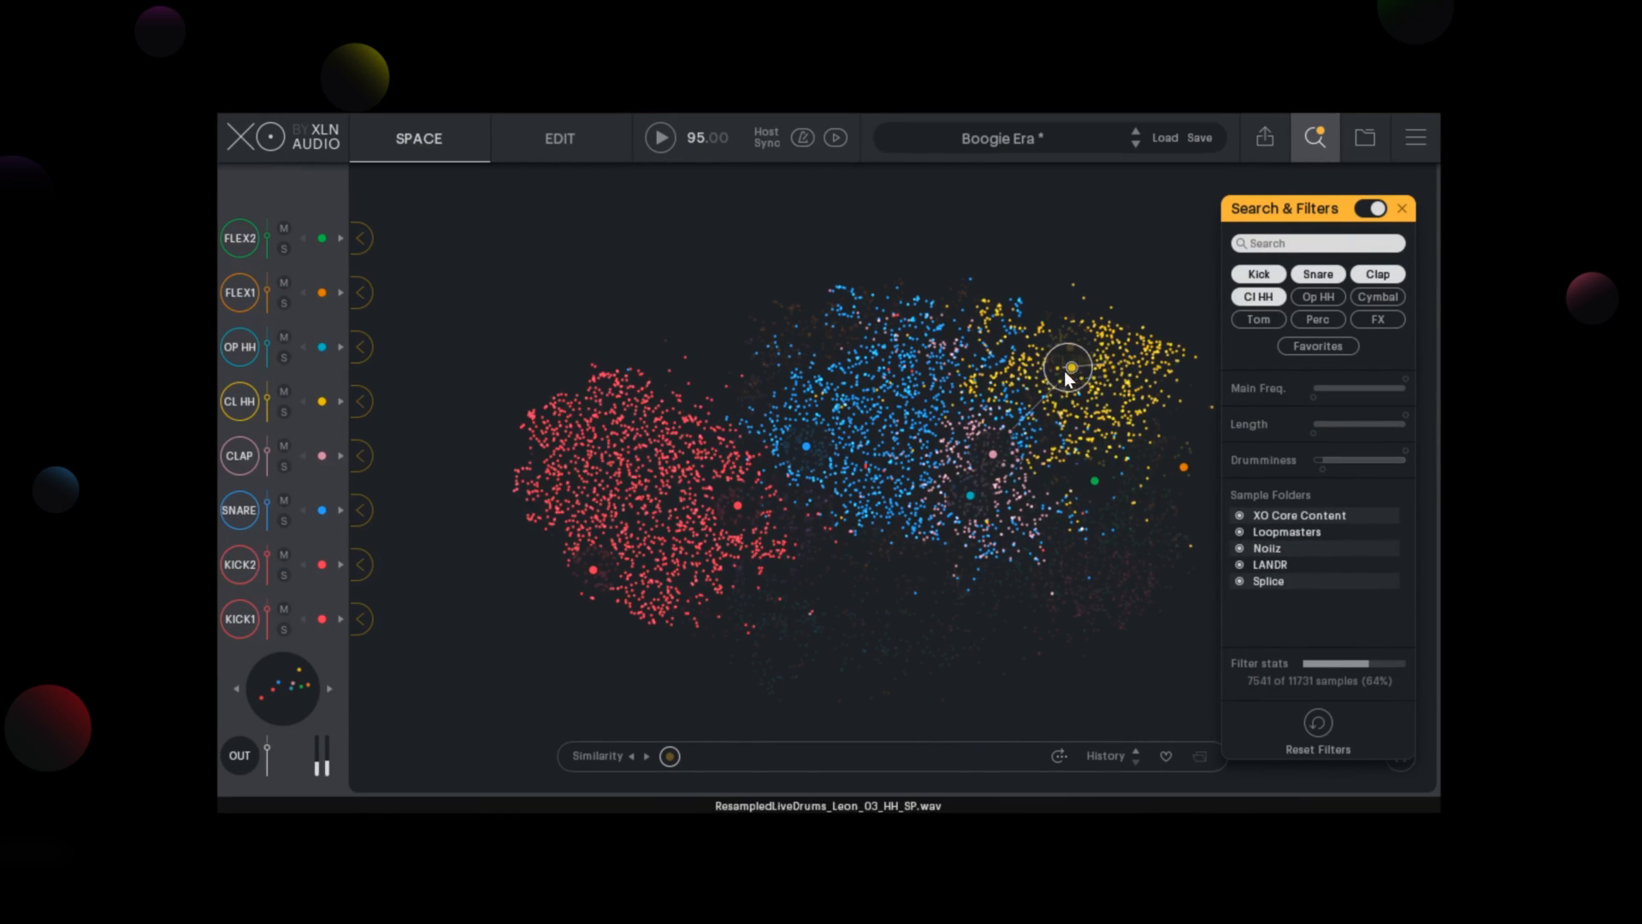
pyautogui.click(790, 429)
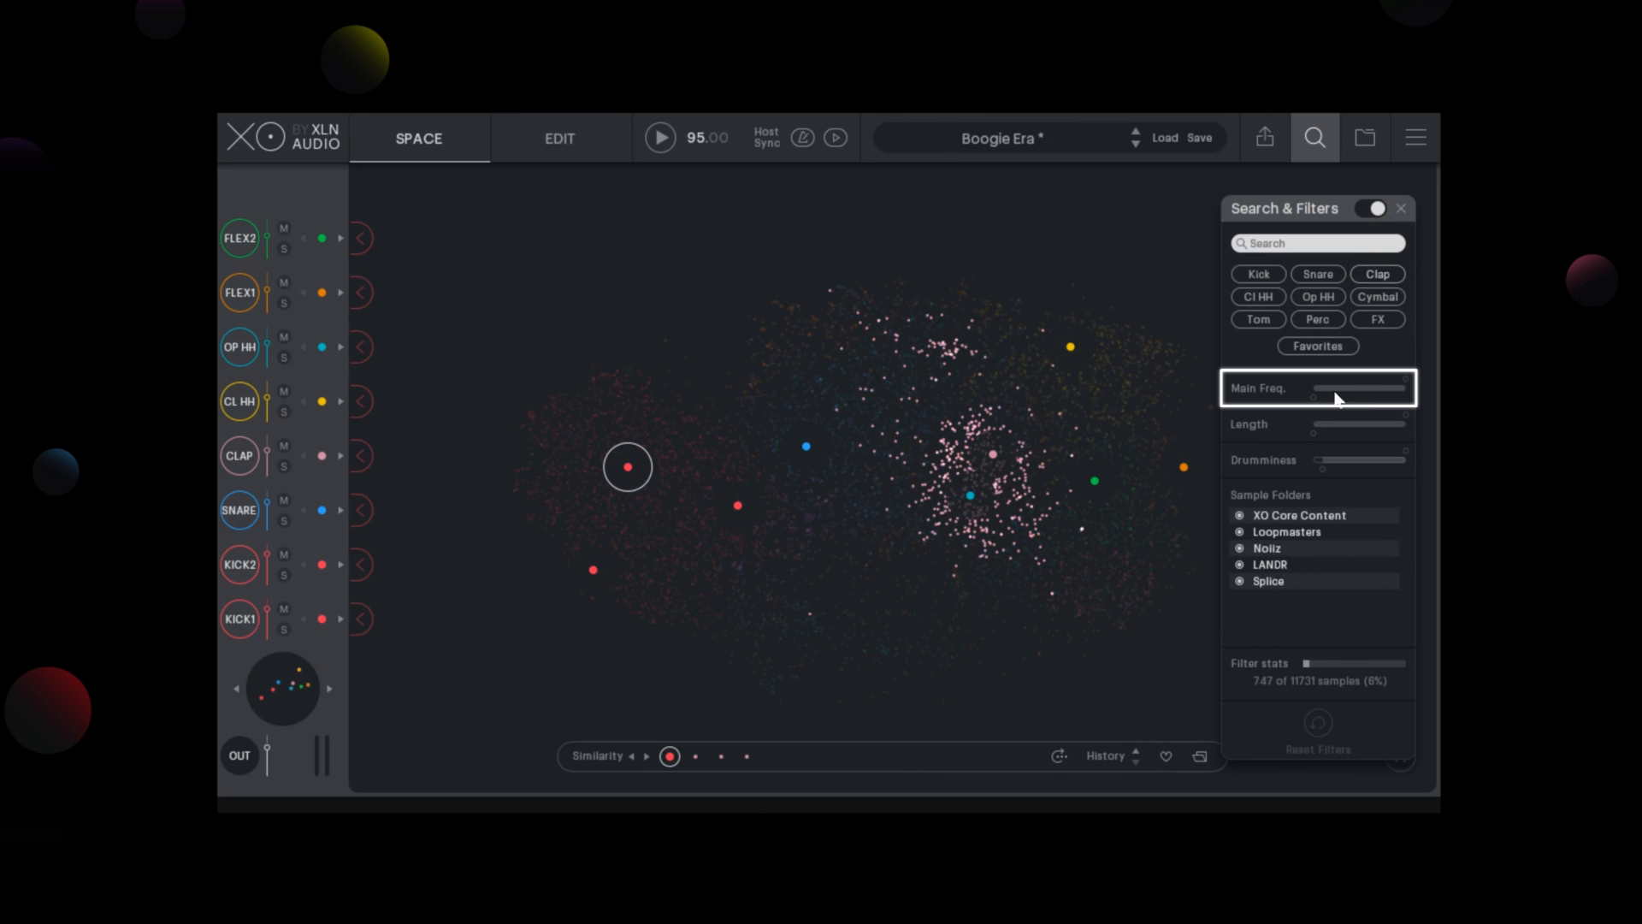
# Limit Main Freq to a low range and audition percussion and kick samples.
pyautogui.moveTo(1333, 388); pyautogui.dragTo(1397, 383)
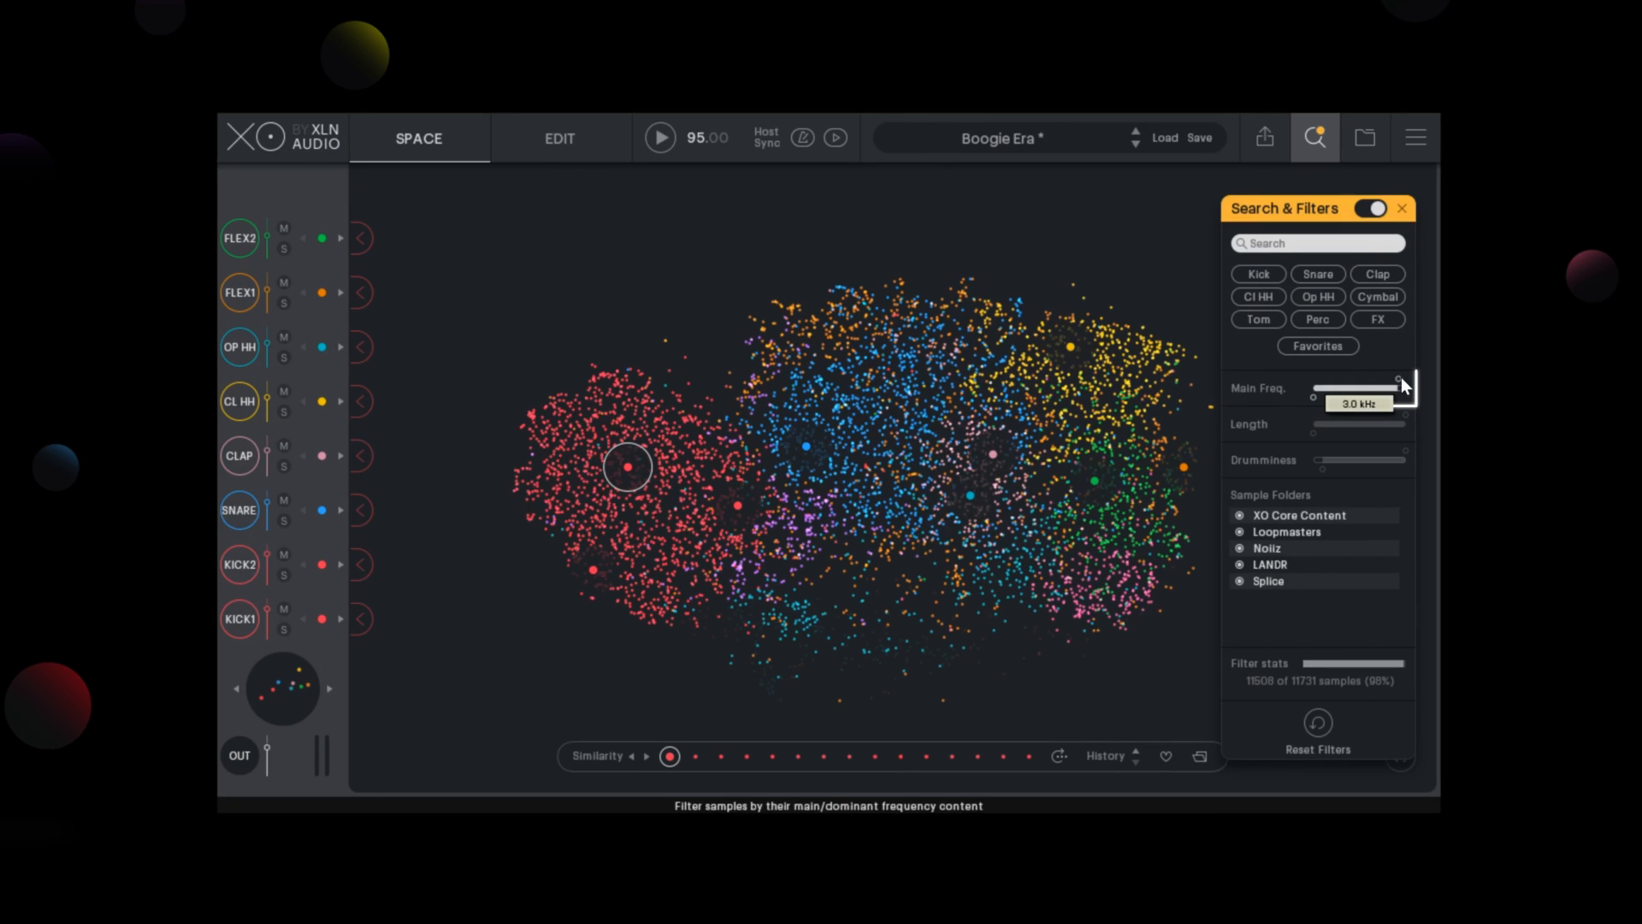
pyautogui.moveTo(1398, 381); pyautogui.dragTo(1358, 404)
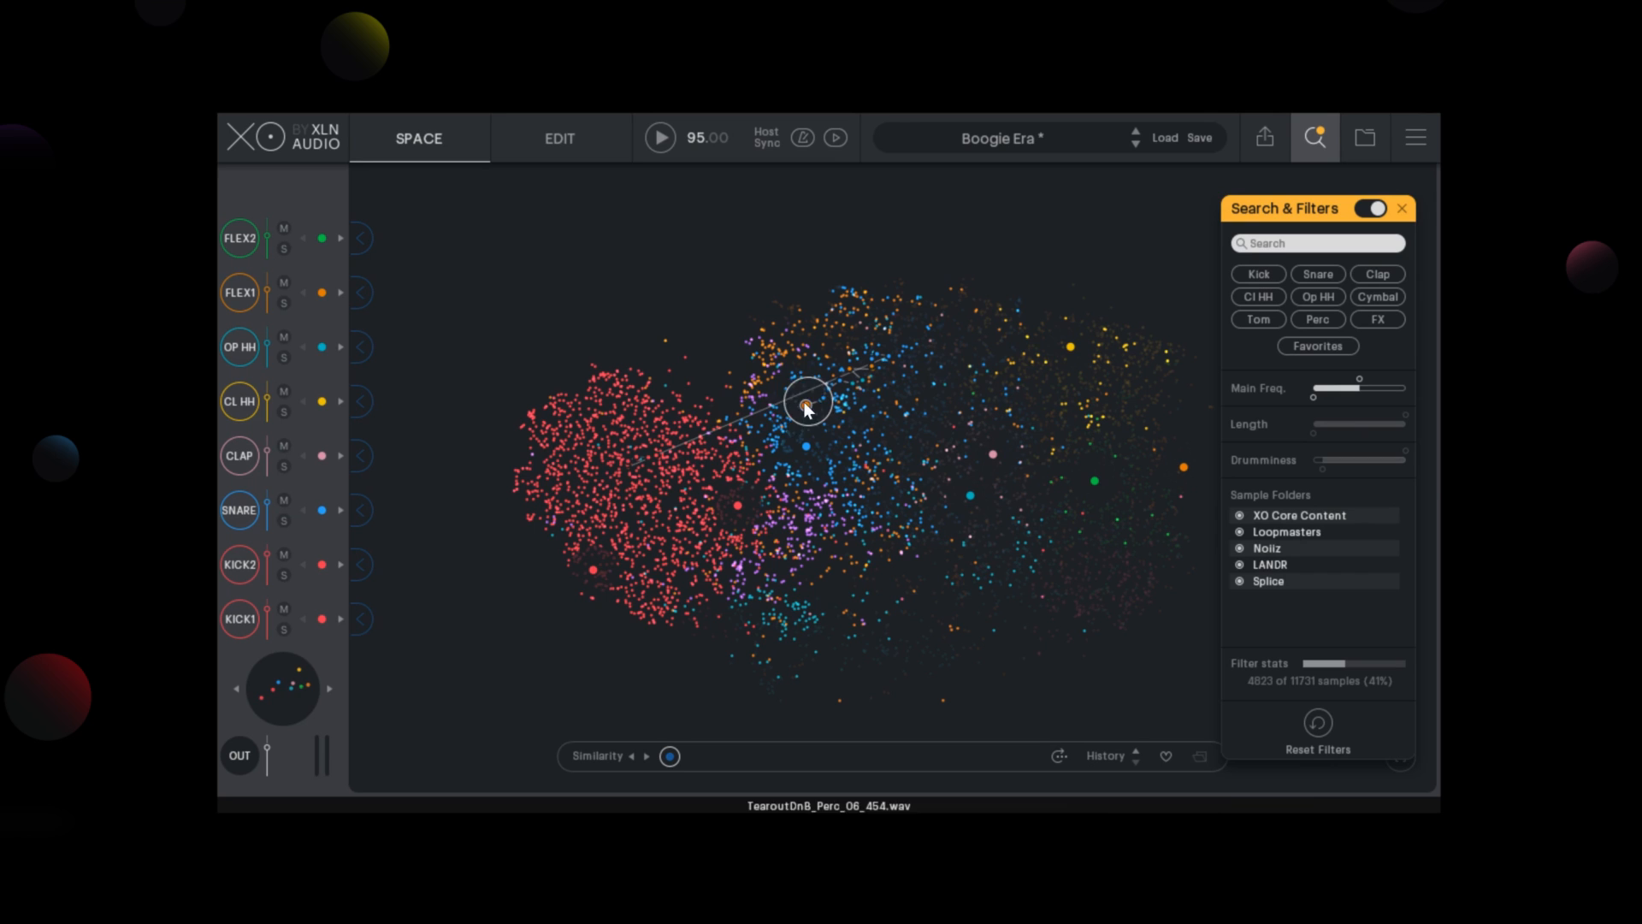
pyautogui.click(672, 429)
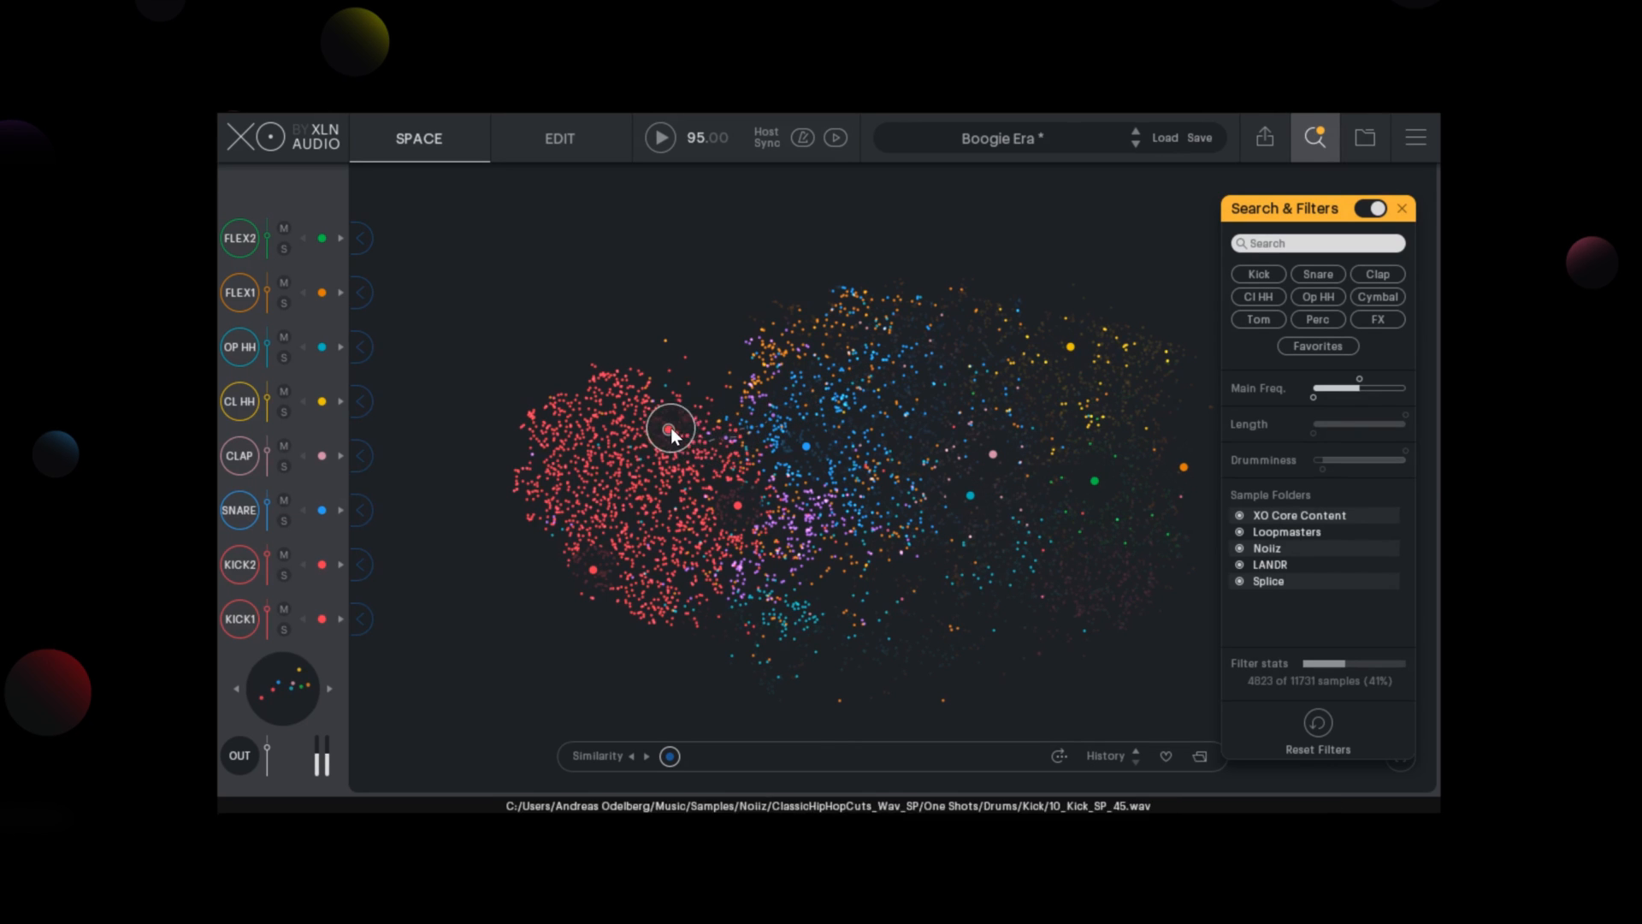
pyautogui.click(607, 434)
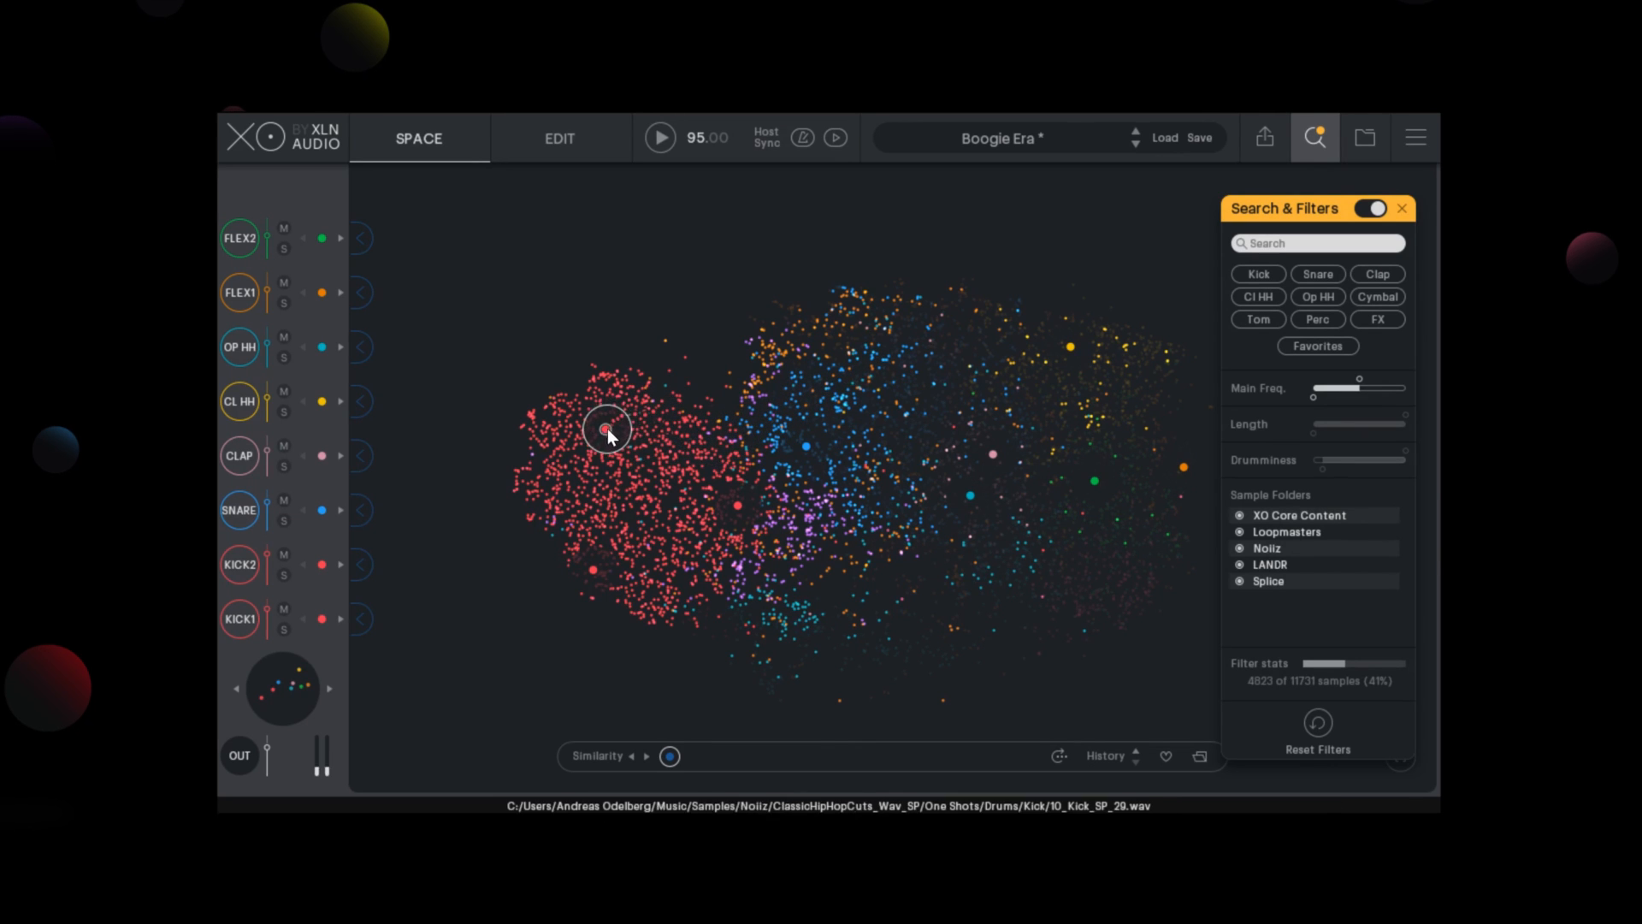
pyautogui.click(676, 463)
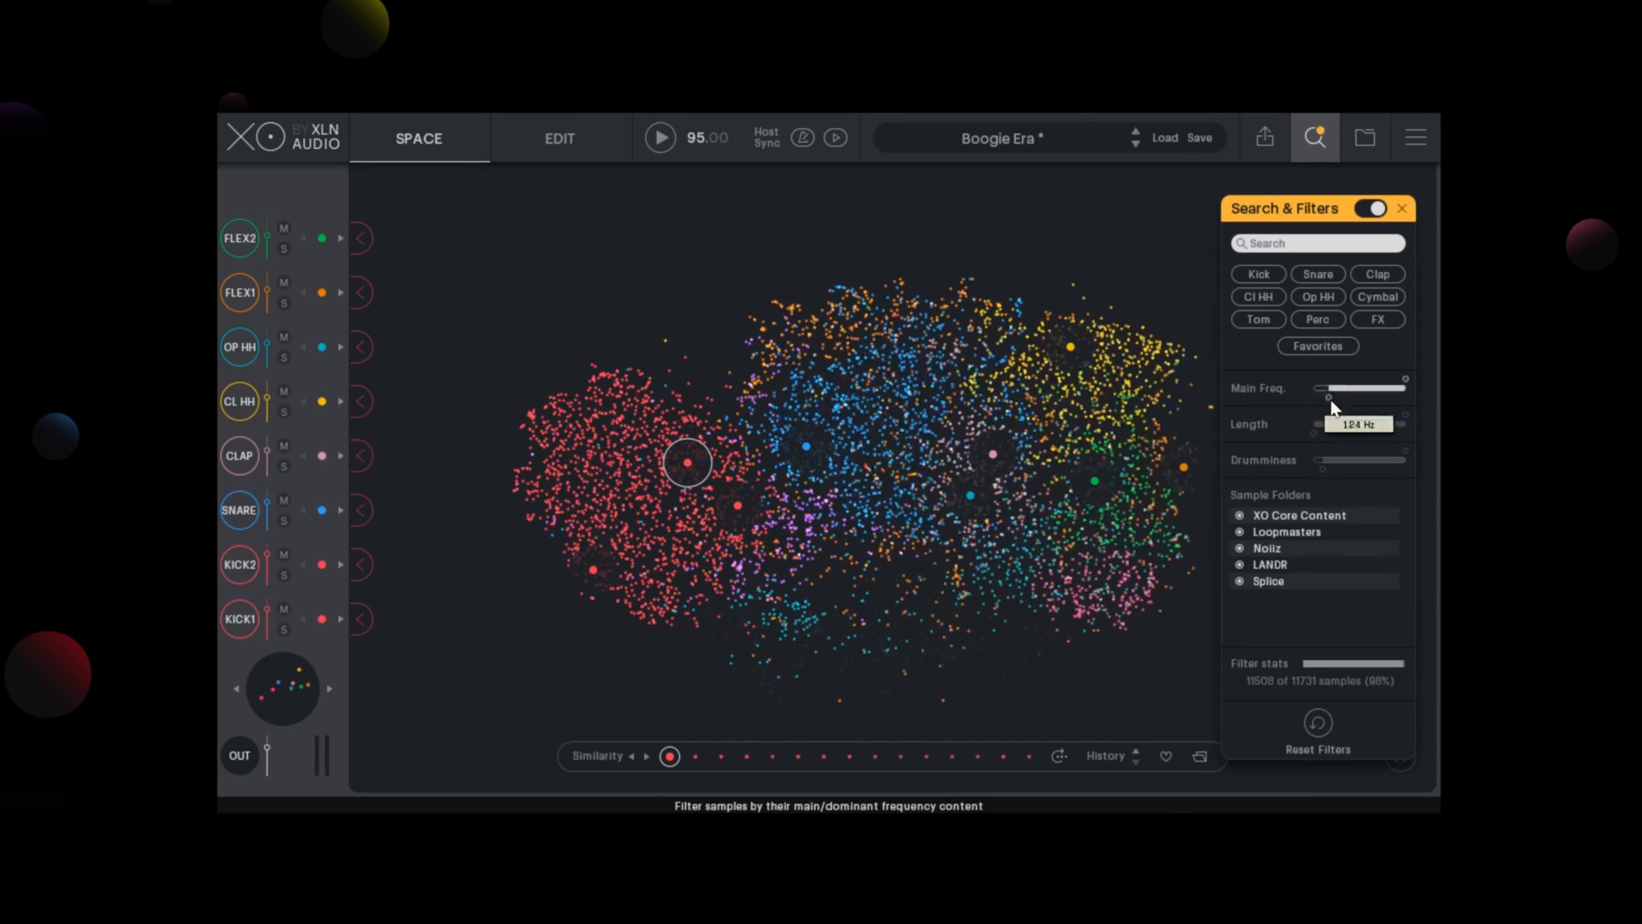
# Switch Main Freq to high frequencies, audition an egg shaker, then restore the full range.
pyautogui.moveTo(1331, 424); pyautogui.dragTo(1402, 425)
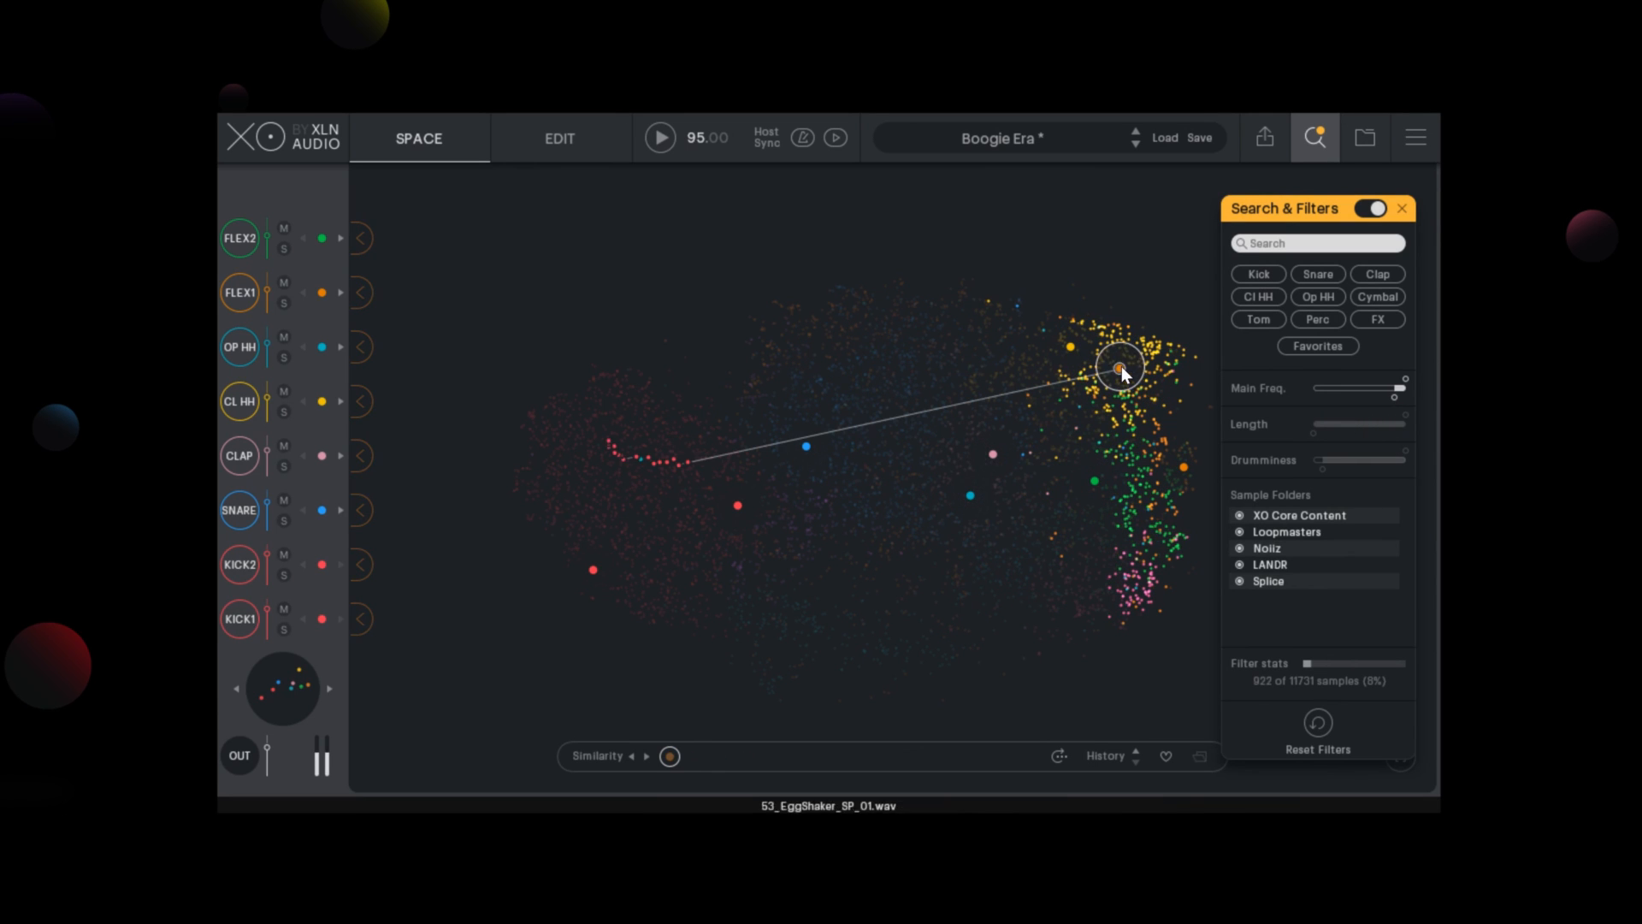
pyautogui.click(1131, 425)
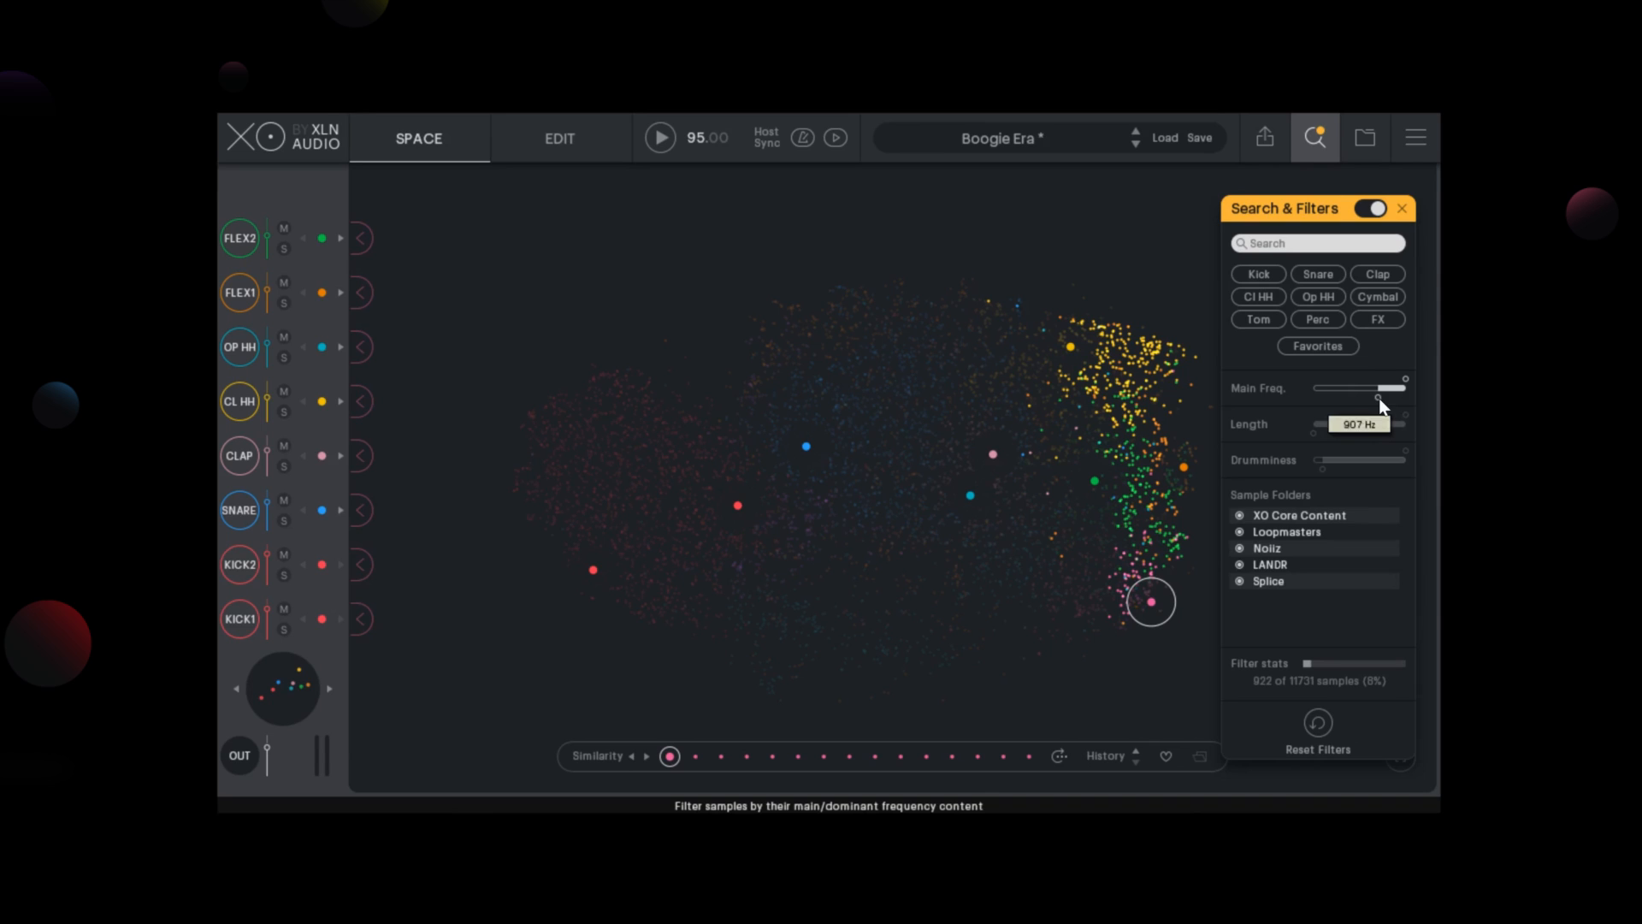
pyautogui.moveTo(1402, 423); pyautogui.dragTo(1319, 423)
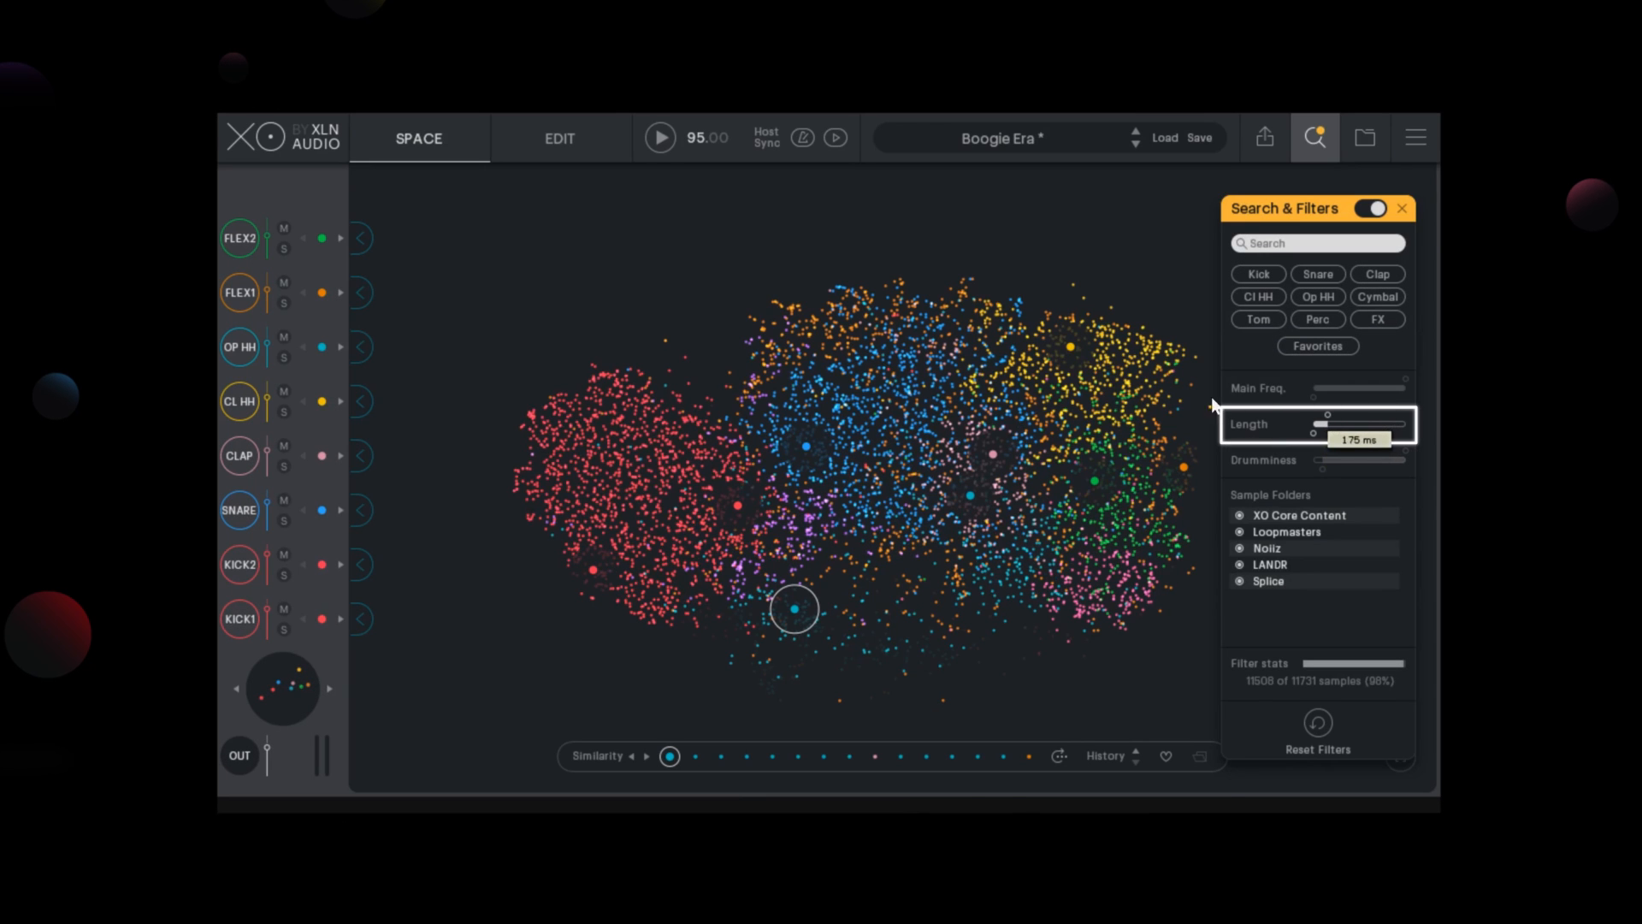
pyautogui.moveTo(1389, 426); pyautogui.dragTo(1317, 426)
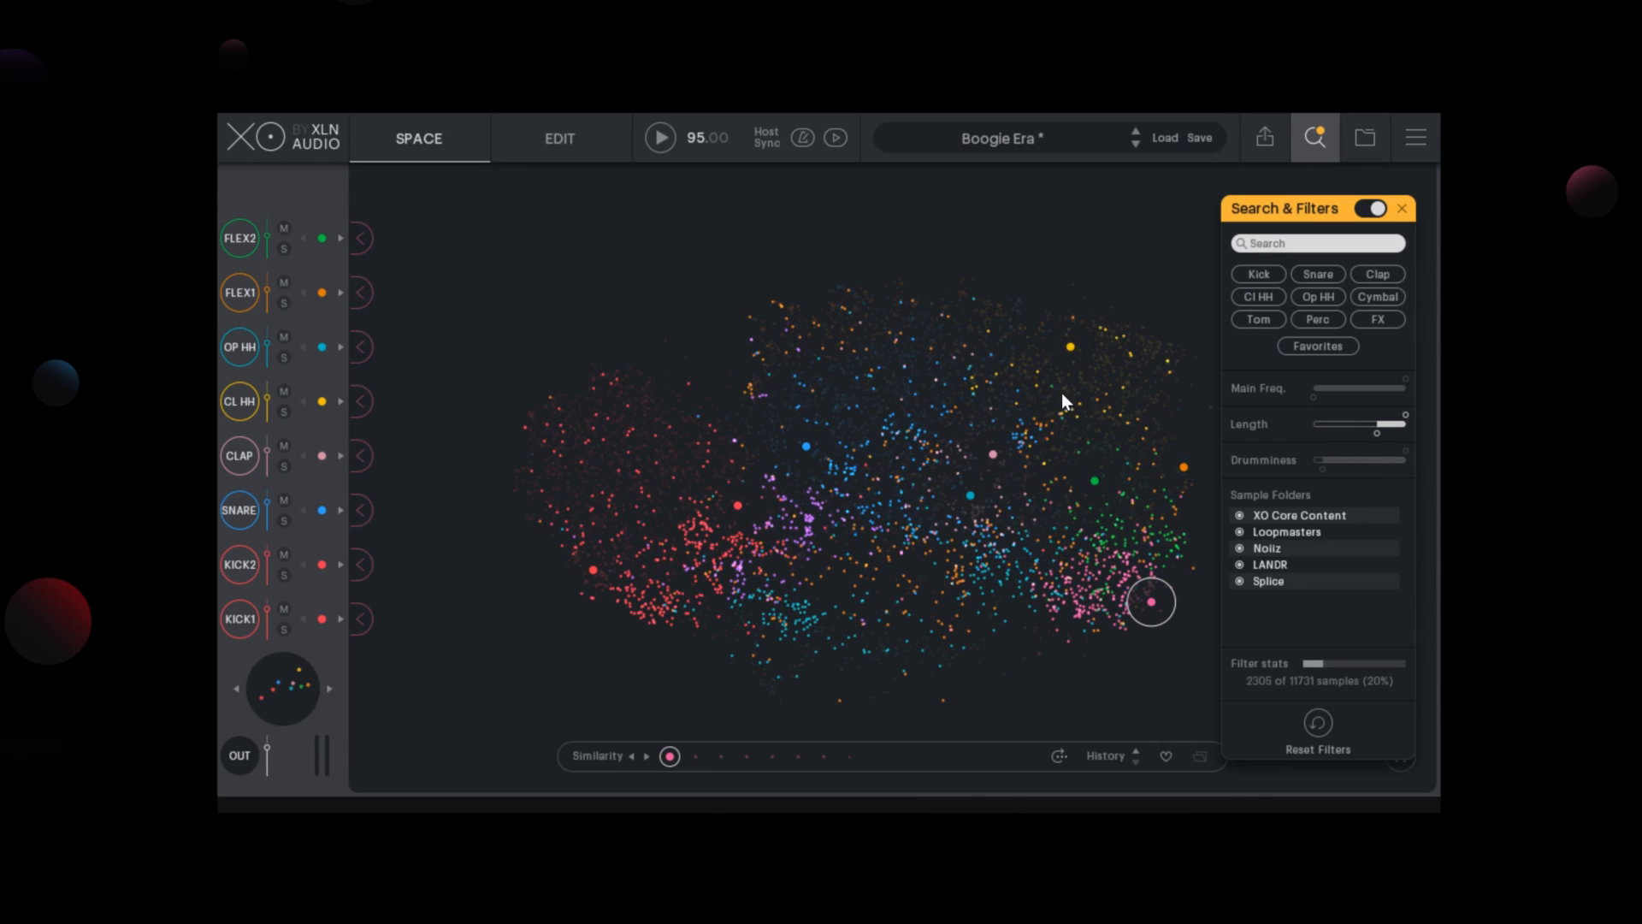
pyautogui.moveTo(1377, 434); pyautogui.dragTo(1406, 442)
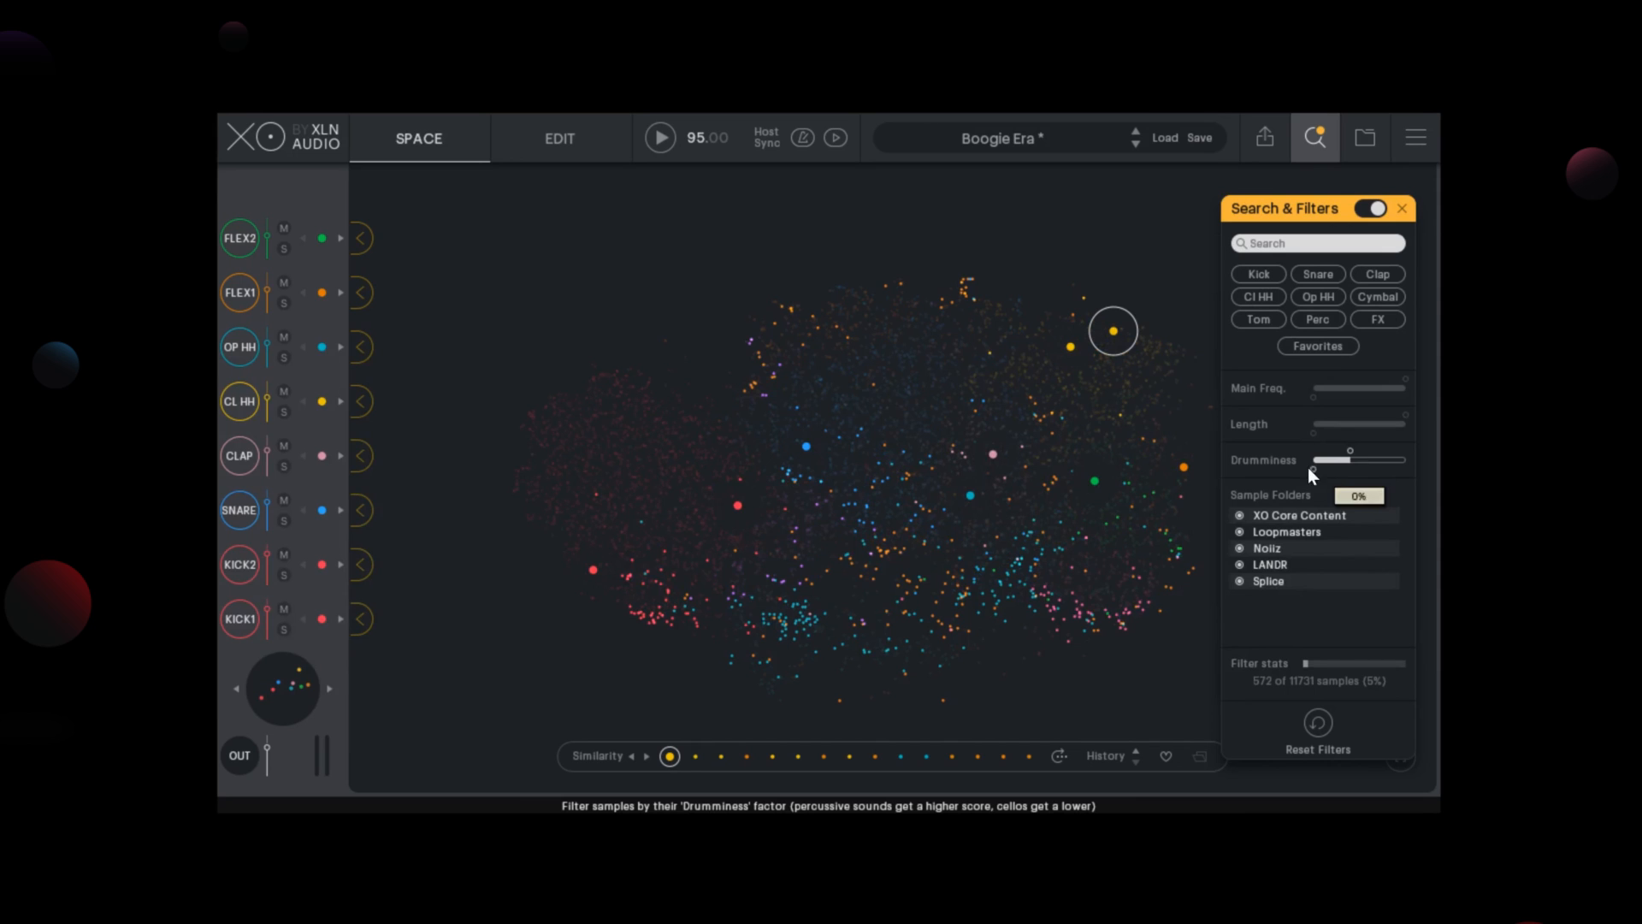
# Narrow Drumminess to the least drum-like samples and audition a sound effect.
pyautogui.moveTo(1350, 458); pyautogui.dragTo(1331, 458)
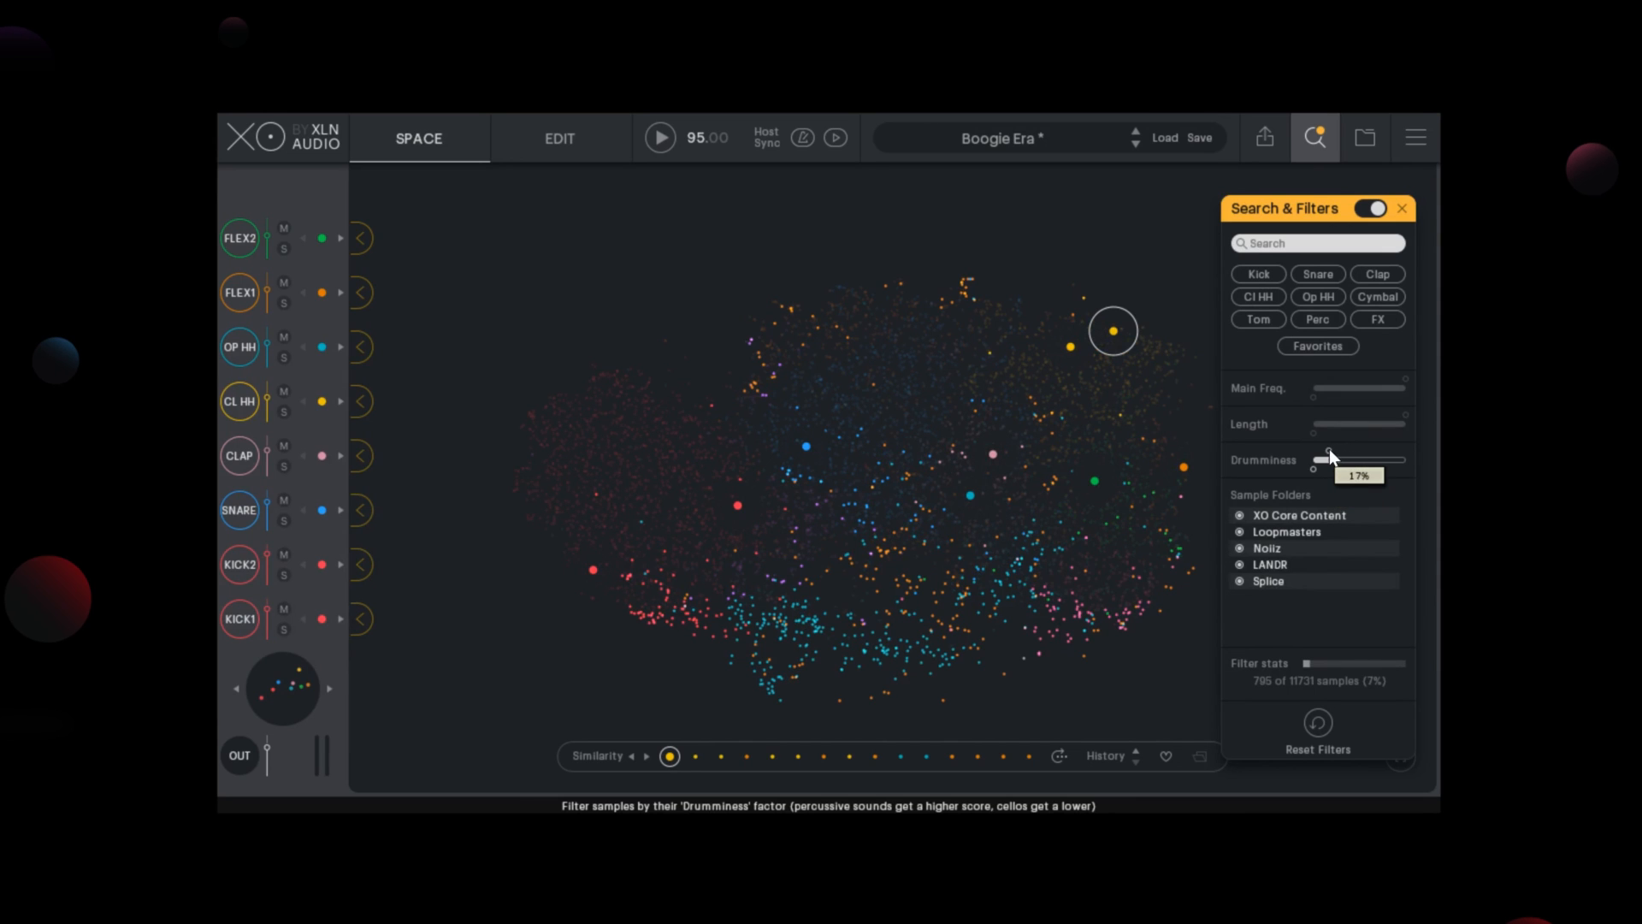
pyautogui.moveTo(1330, 459); pyautogui.dragTo(1312, 458)
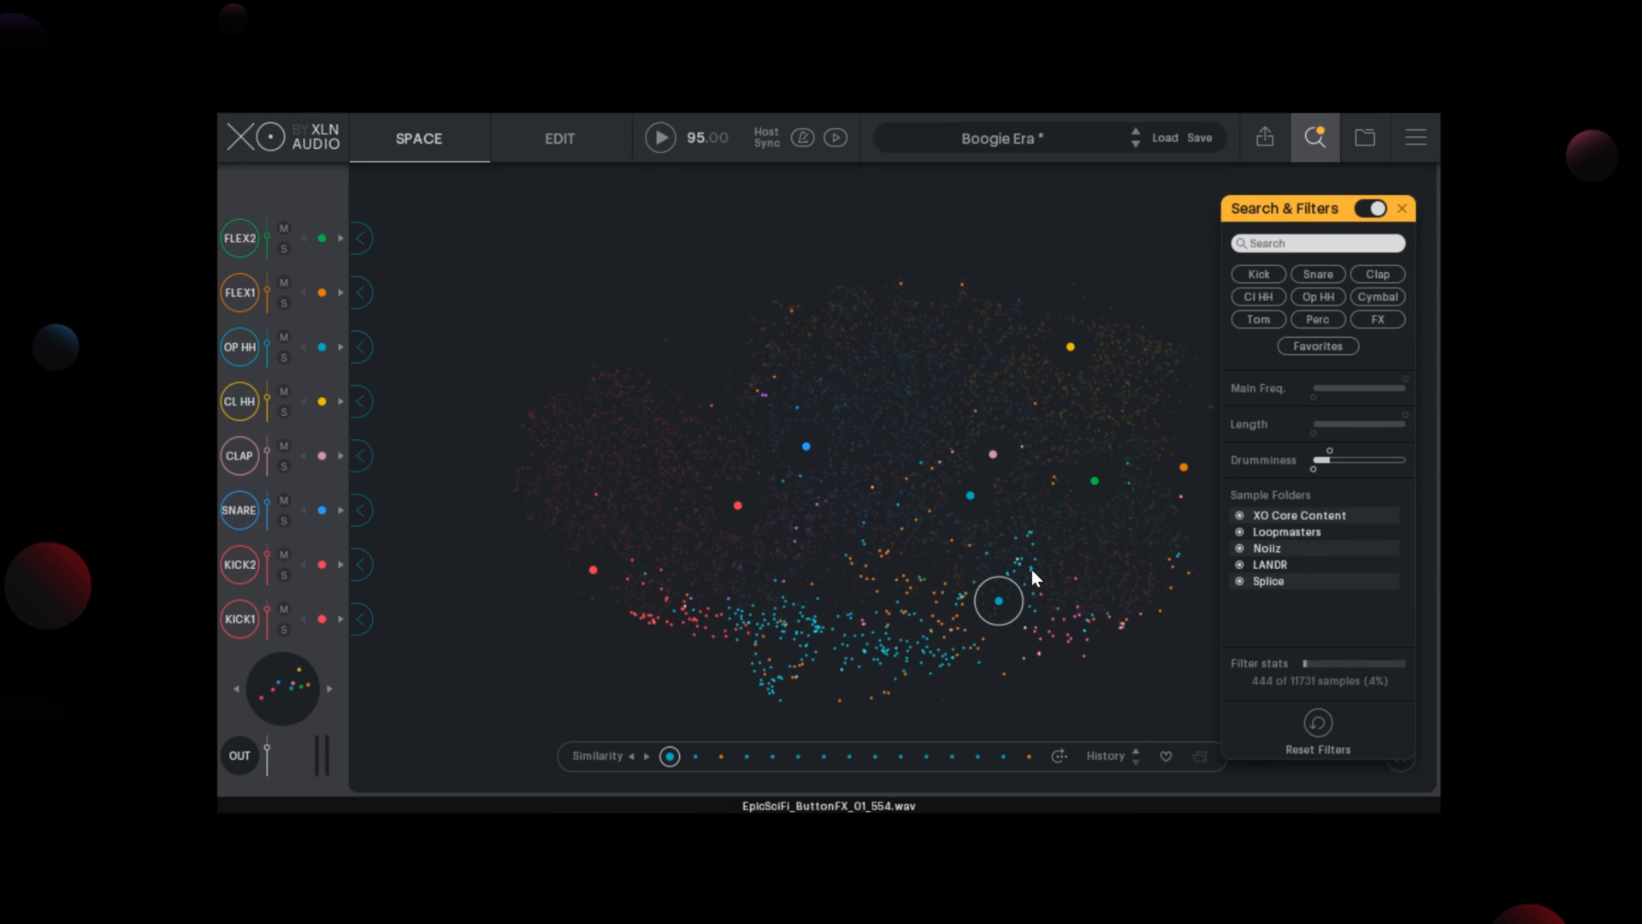
pyautogui.click(1014, 563)
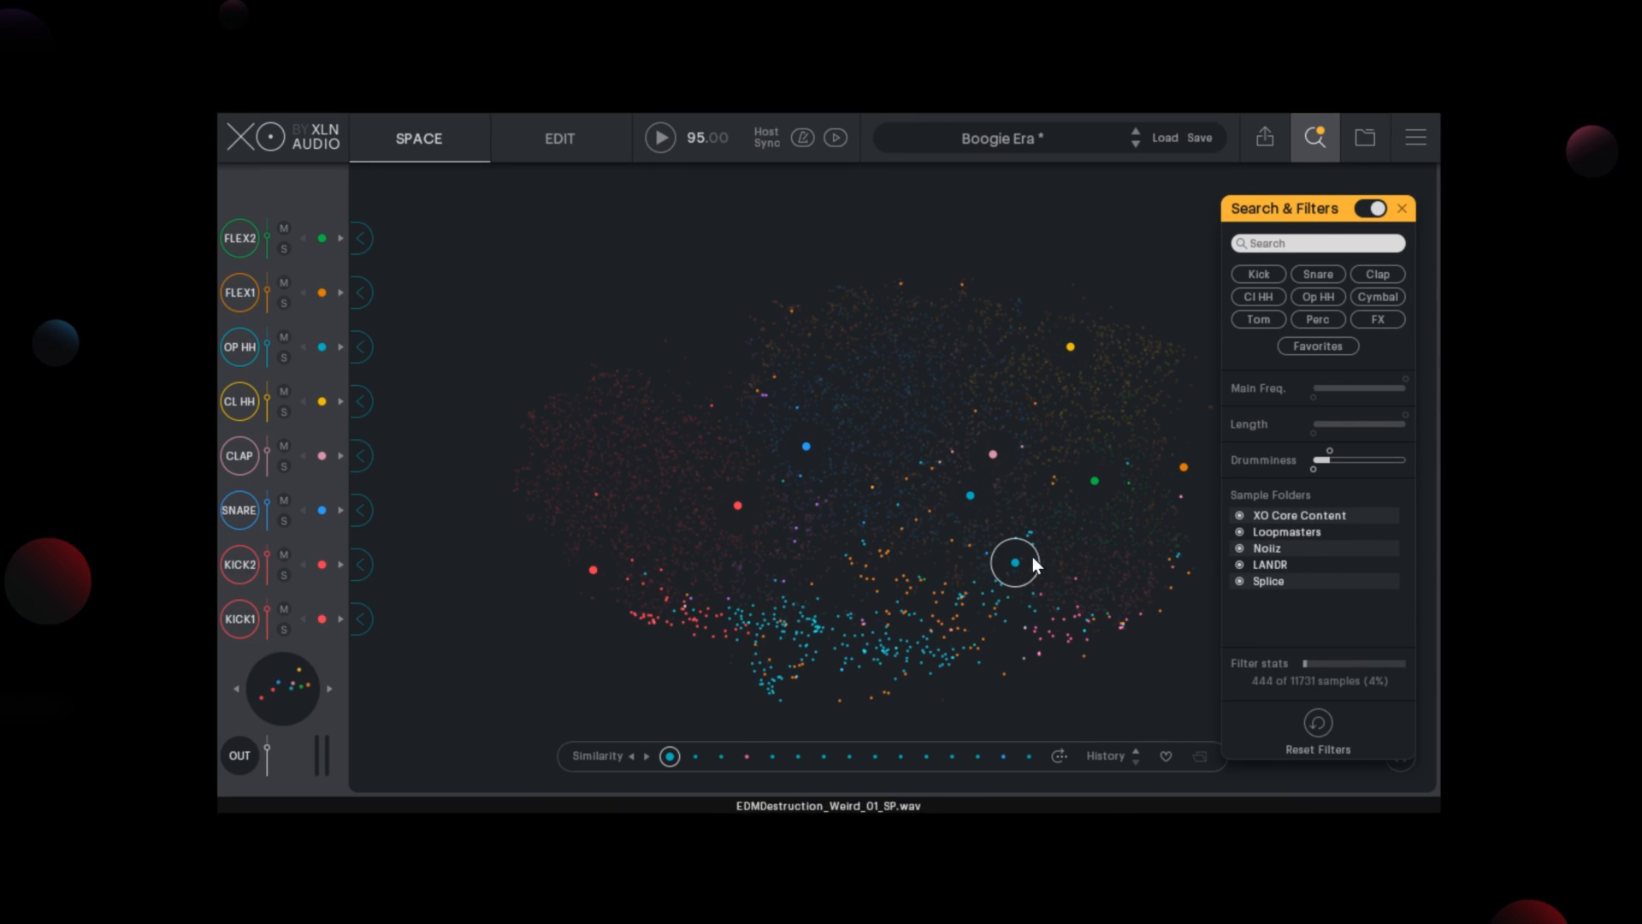
# Widen the Drumminess range back up to 100% so all samples reappear.
pyautogui.moveTo(1324, 458); pyautogui.dragTo(1395, 458)
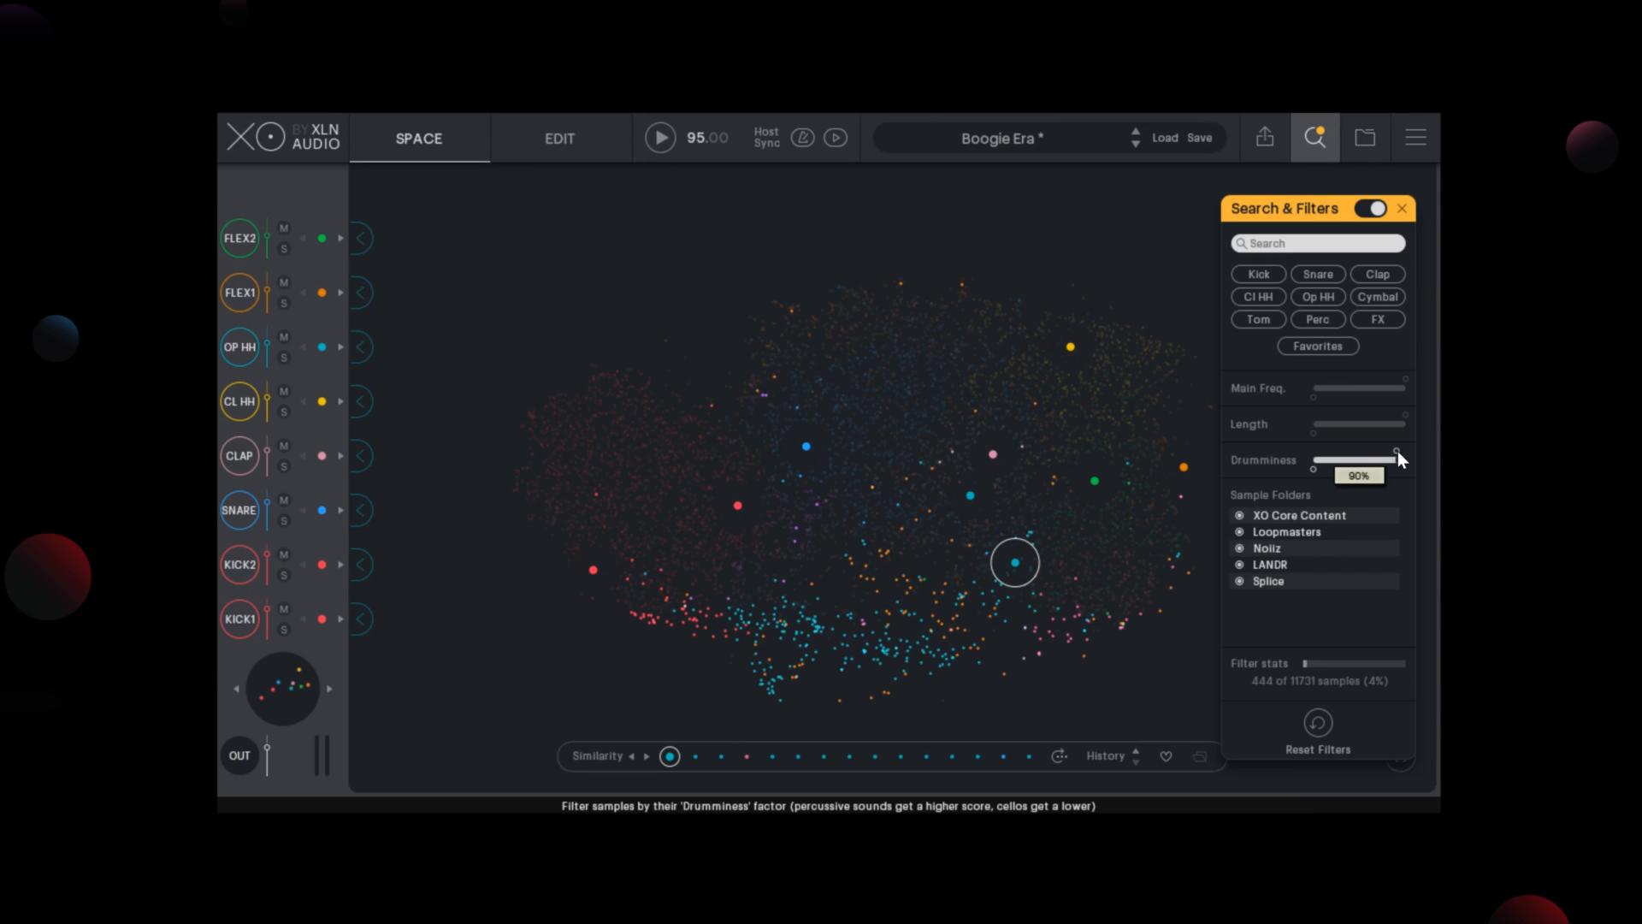
pyautogui.moveTo(1398, 459); pyautogui.dragTo(1324, 459)
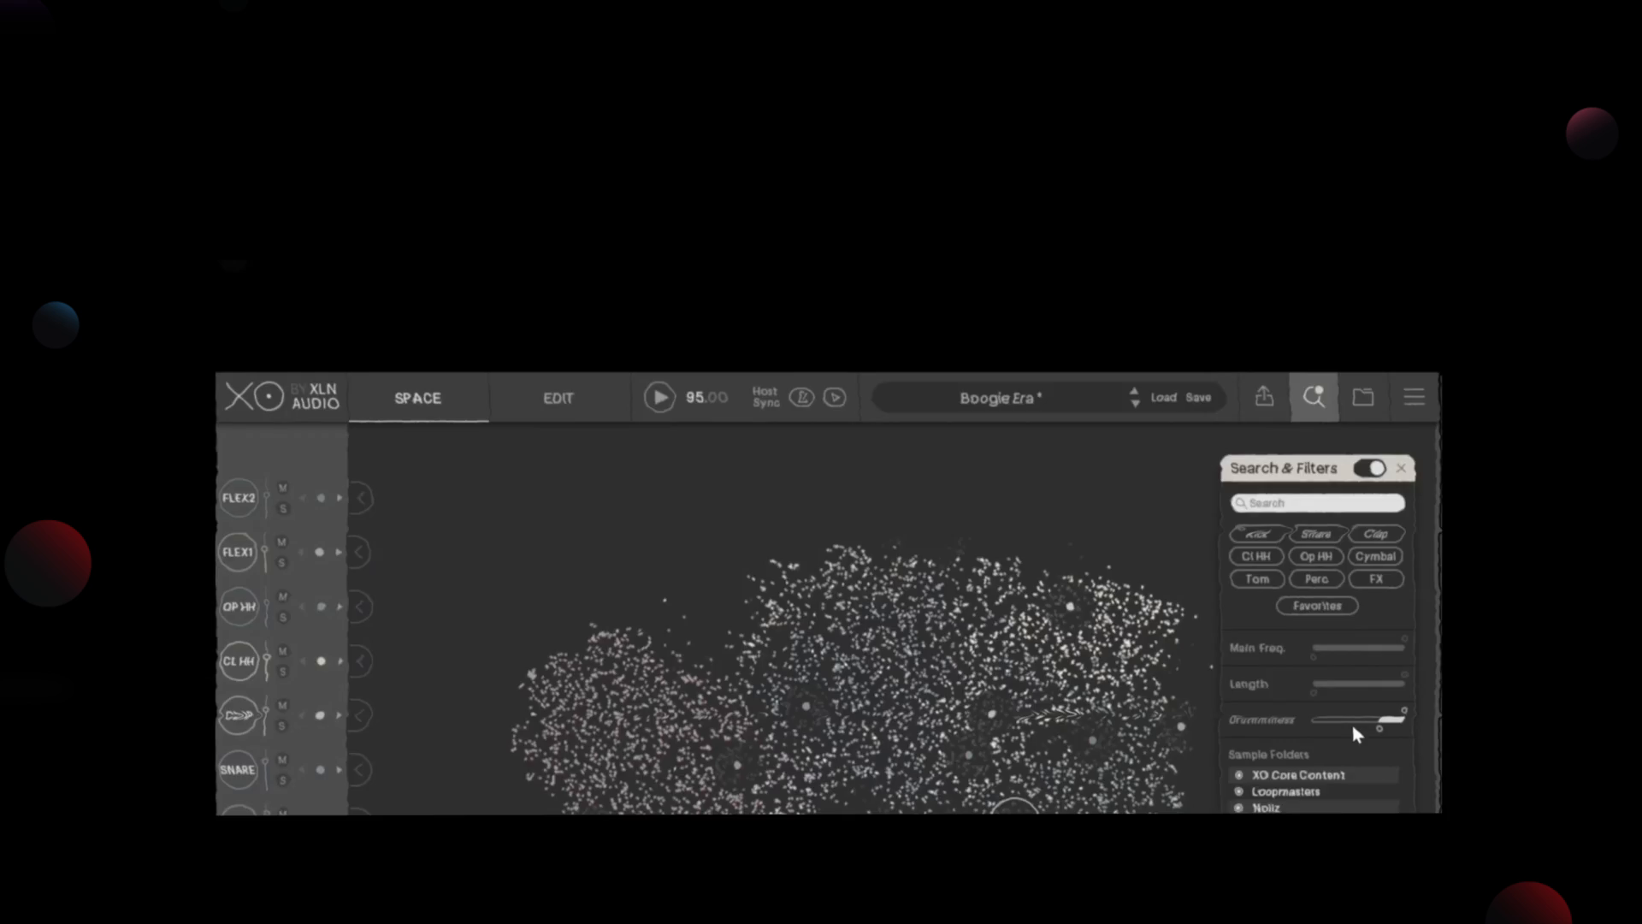
pyautogui.click(1366, 207)
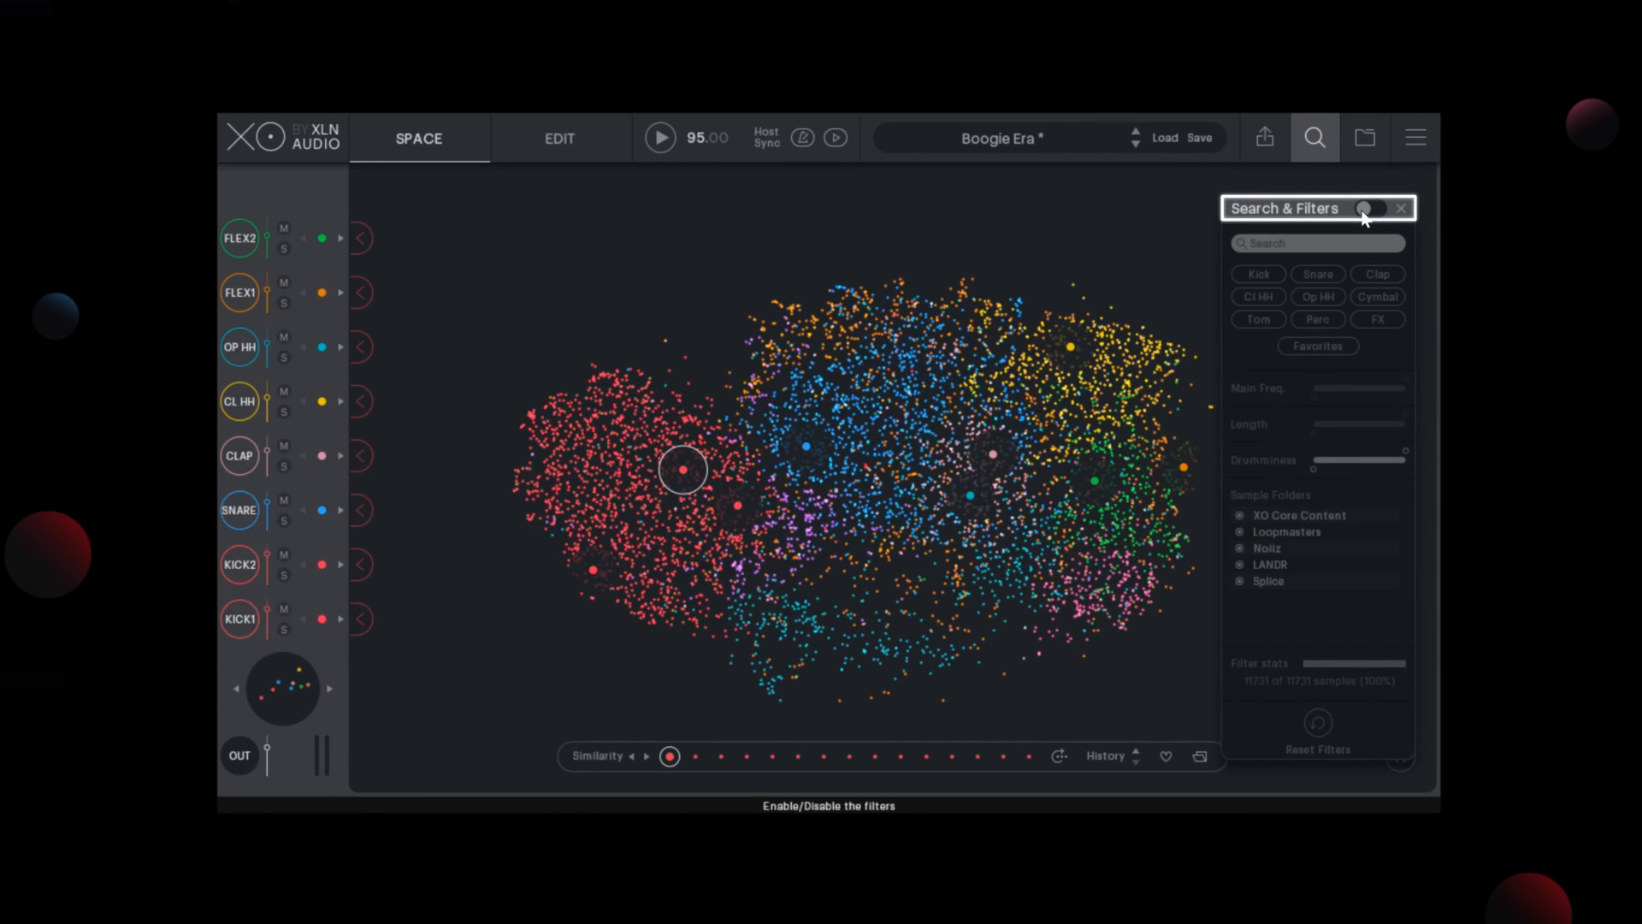
pyautogui.click(1370, 207)
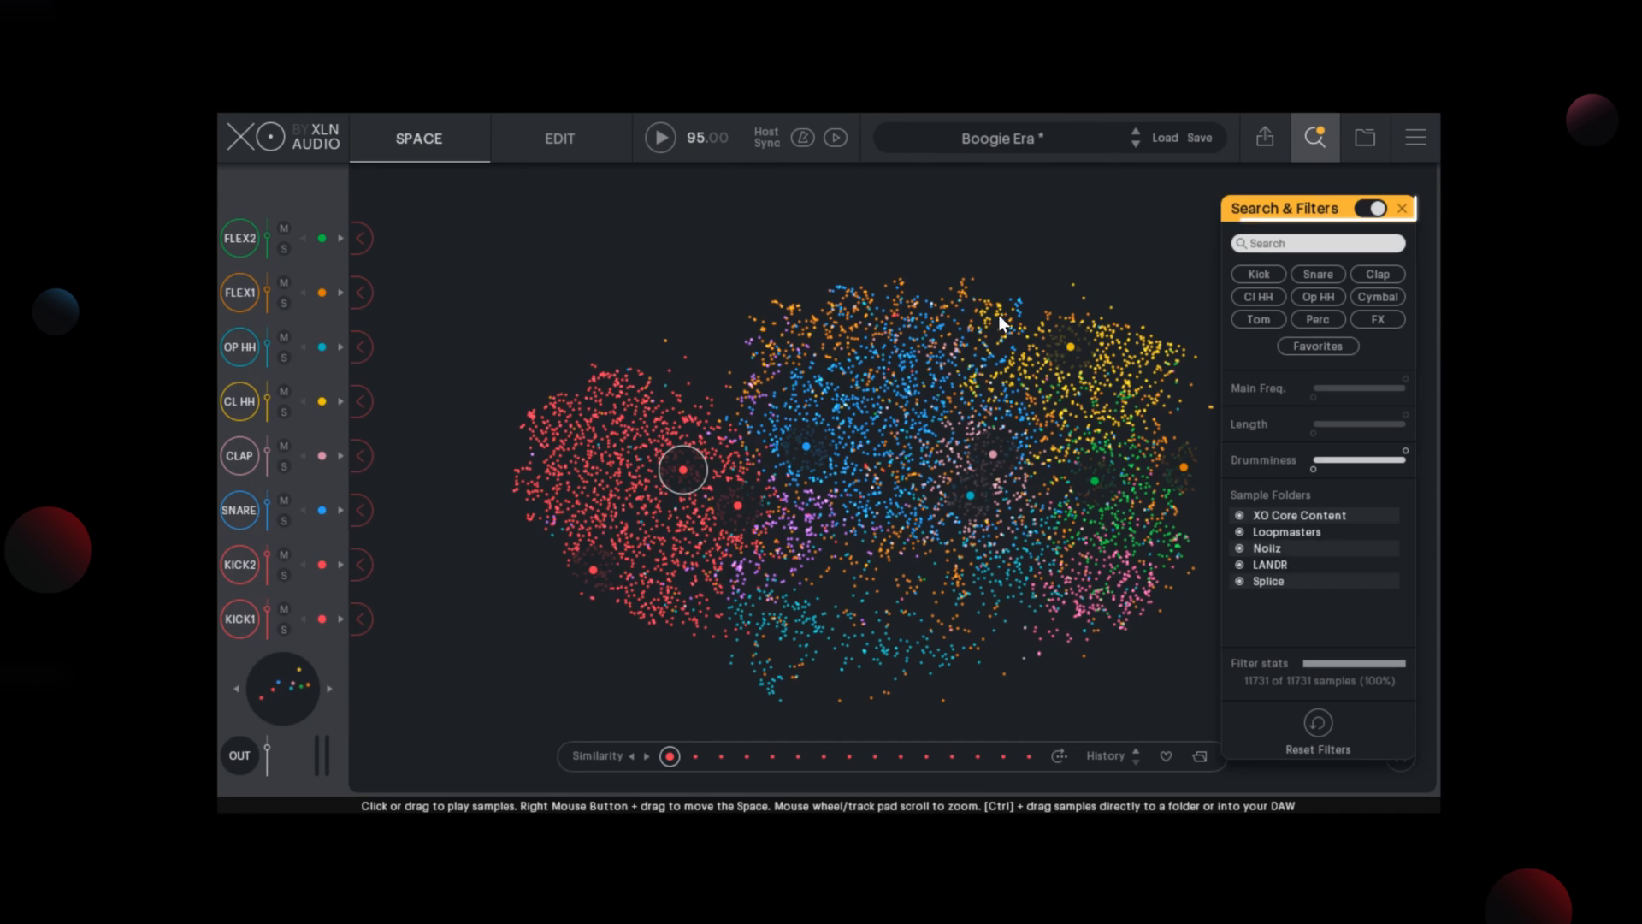
pyautogui.moveTo(888, 412)
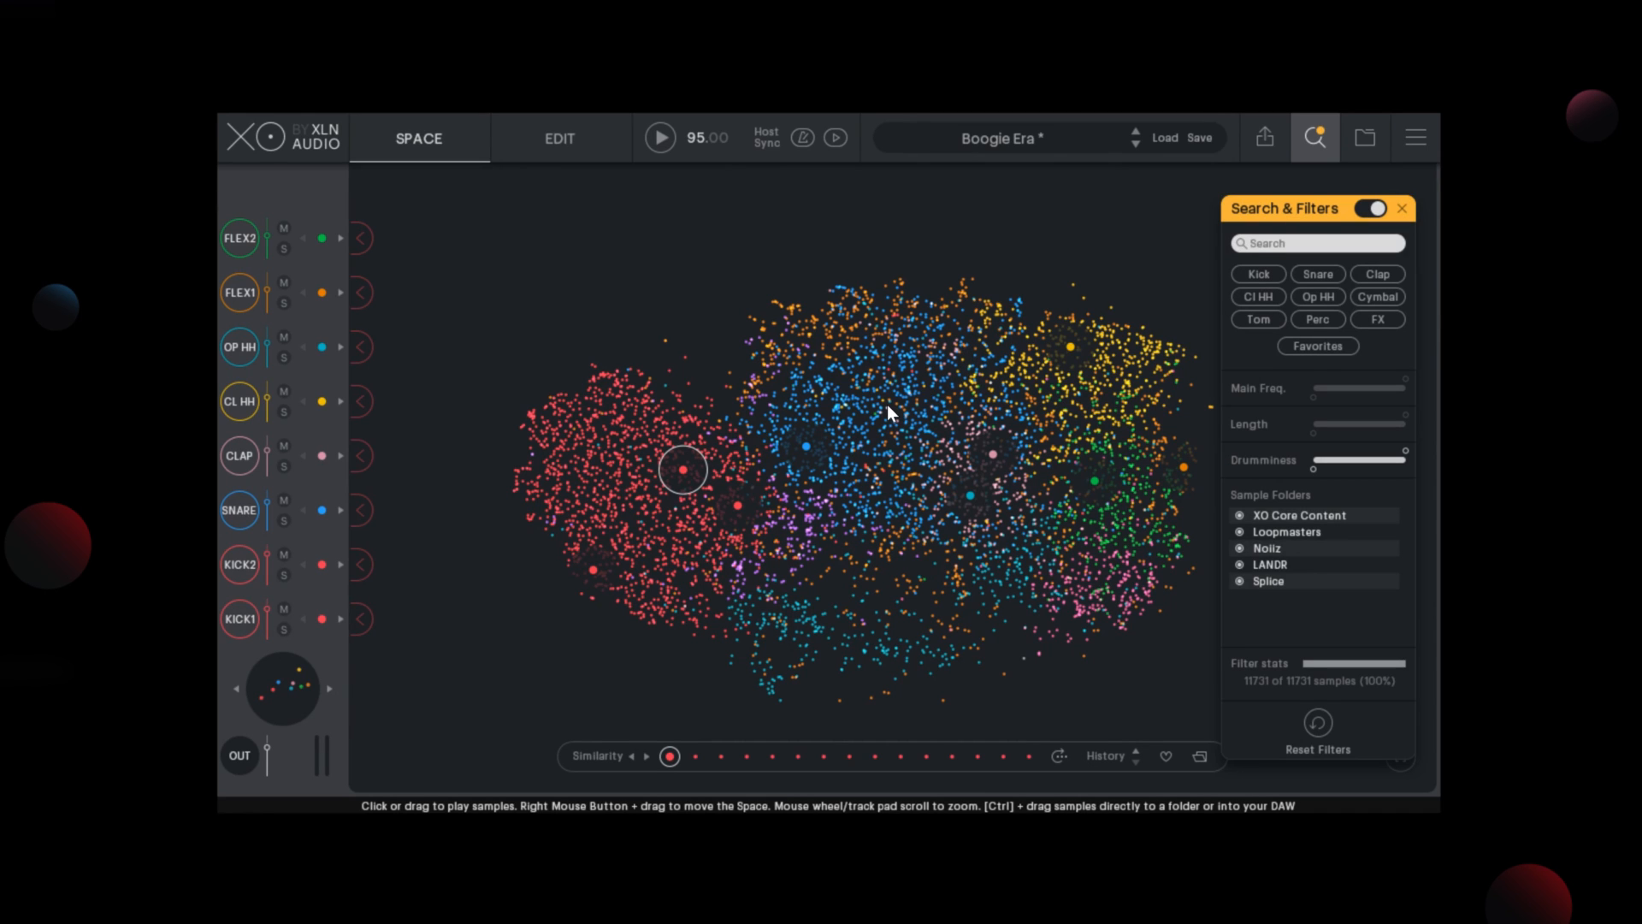